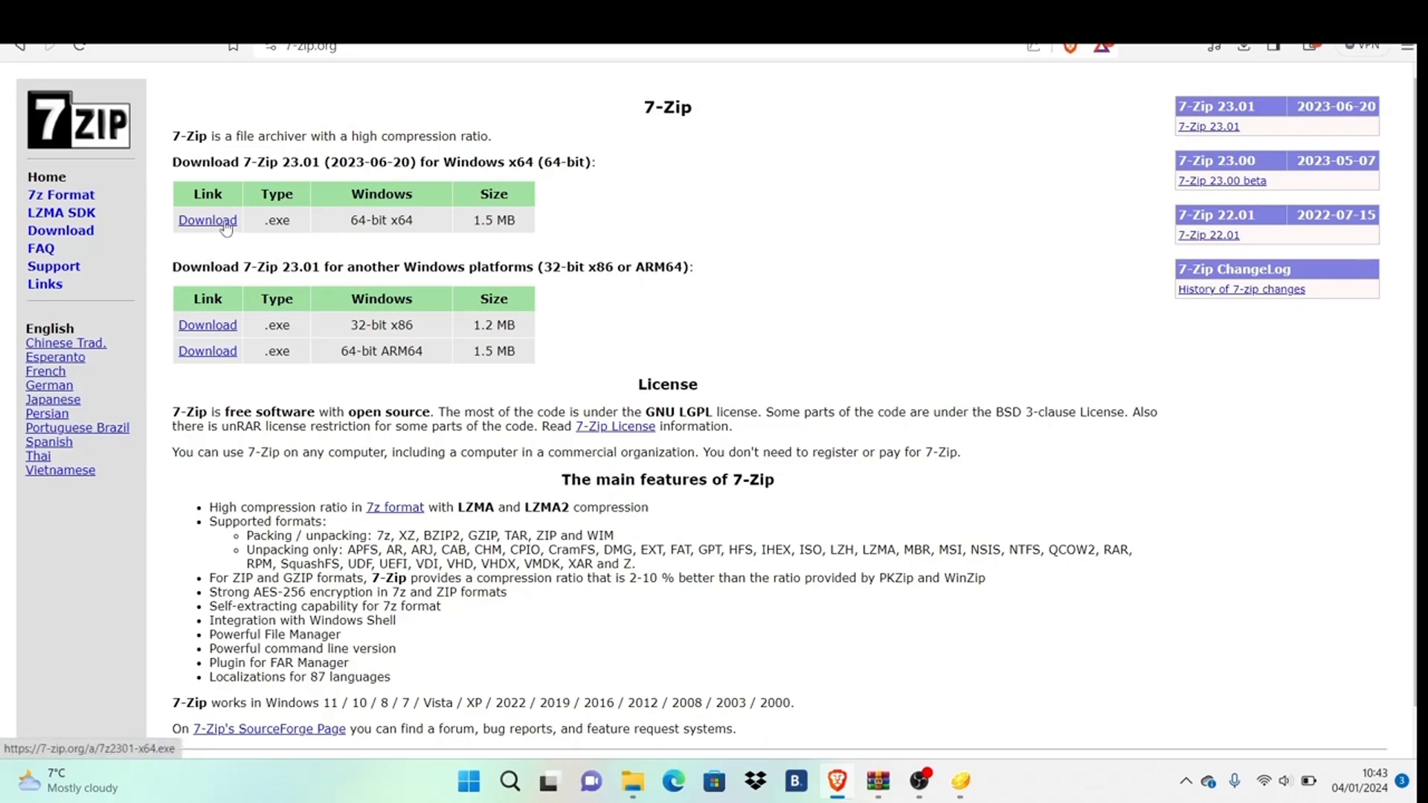
mouse_move(547, 252)
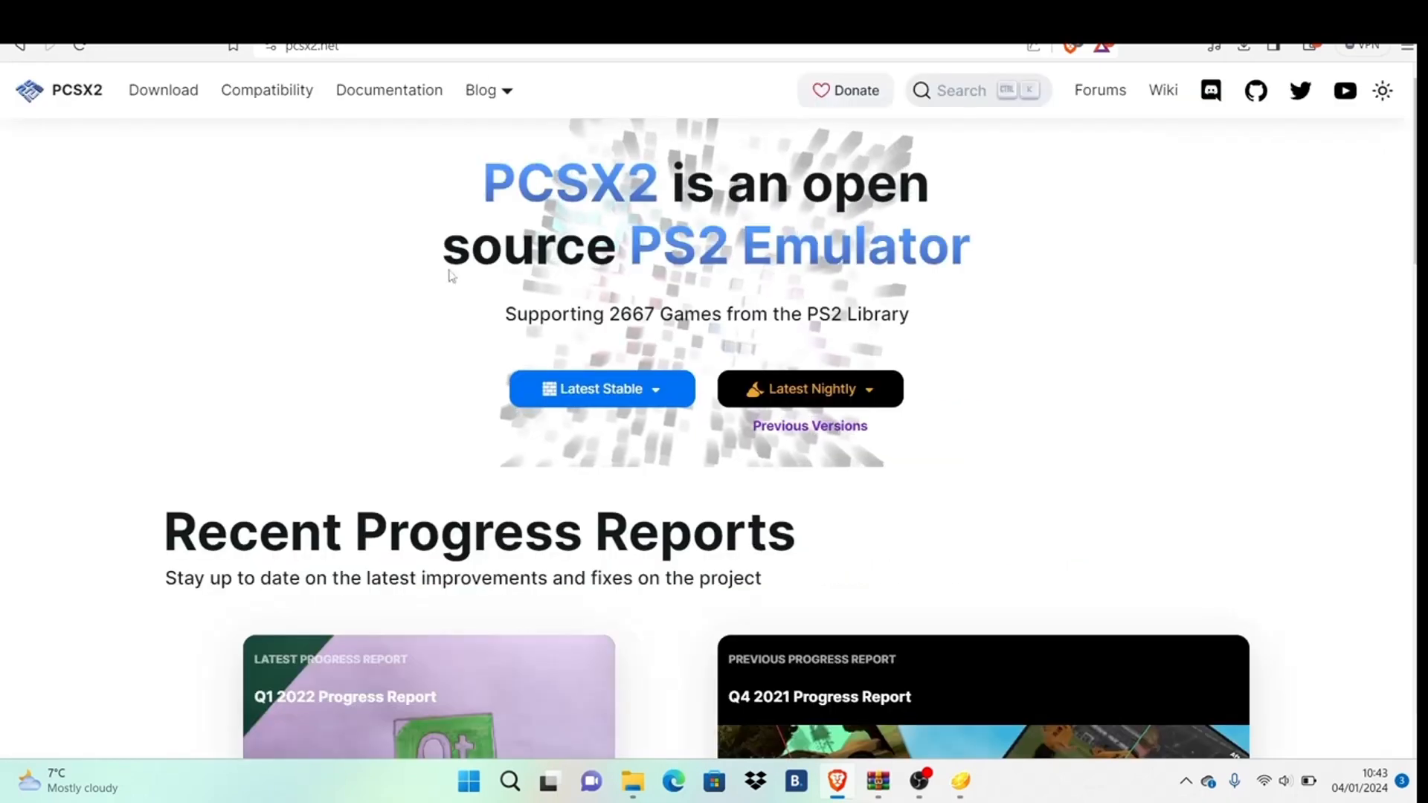
mouse_move(293, 322)
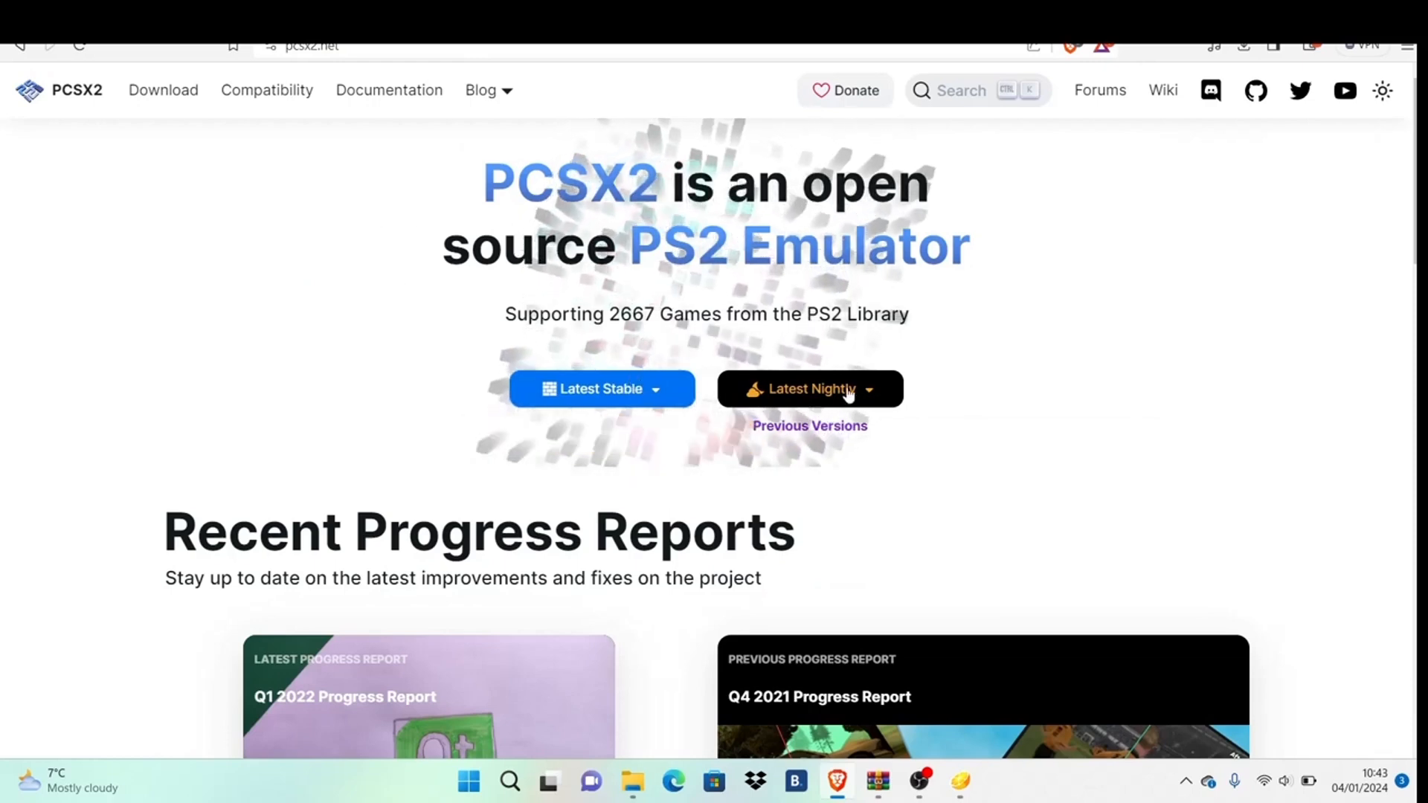
Step: Download the latest nightly PCSX2 build for Windows from pcsx2.net
left_click(809, 388)
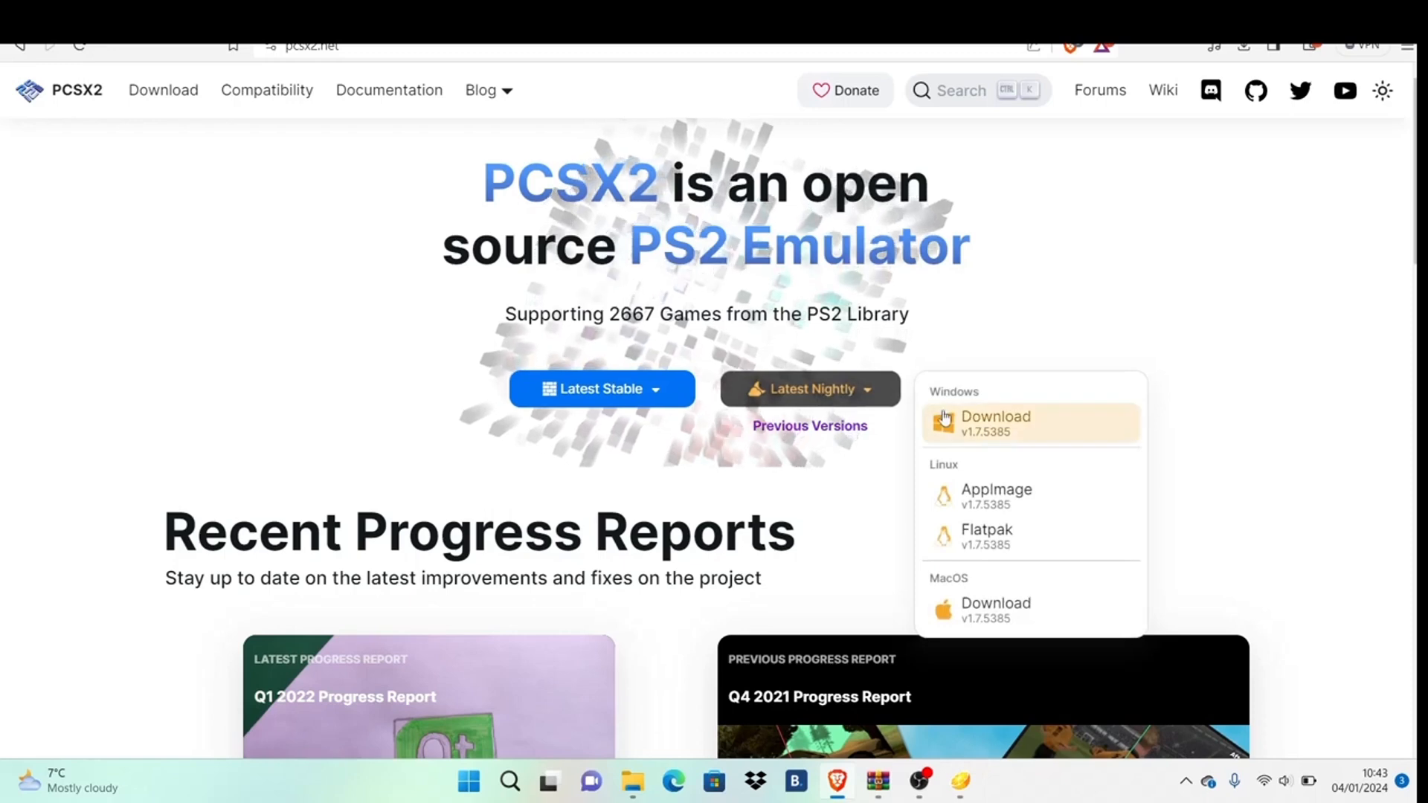
left_click(995, 417)
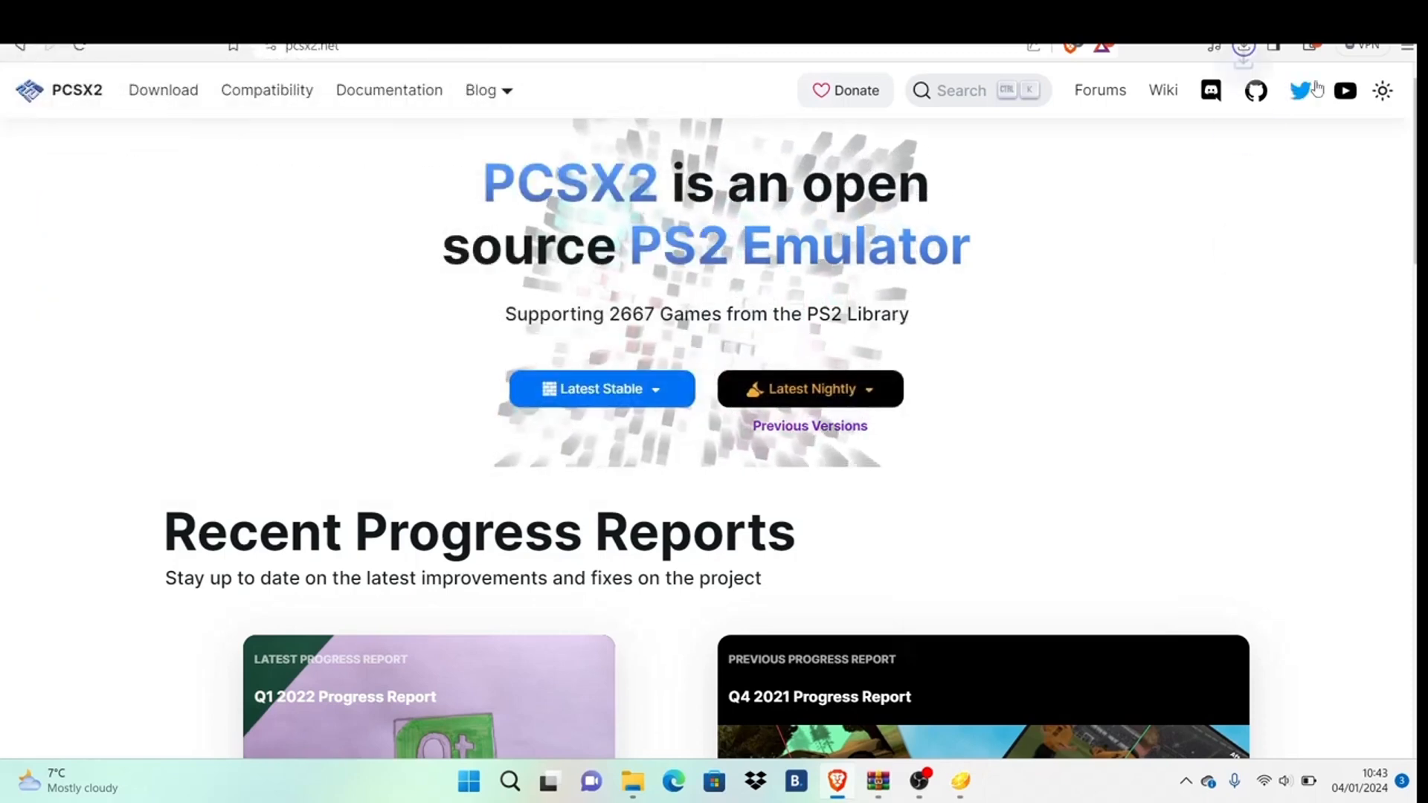
mouse_move(1136, 293)
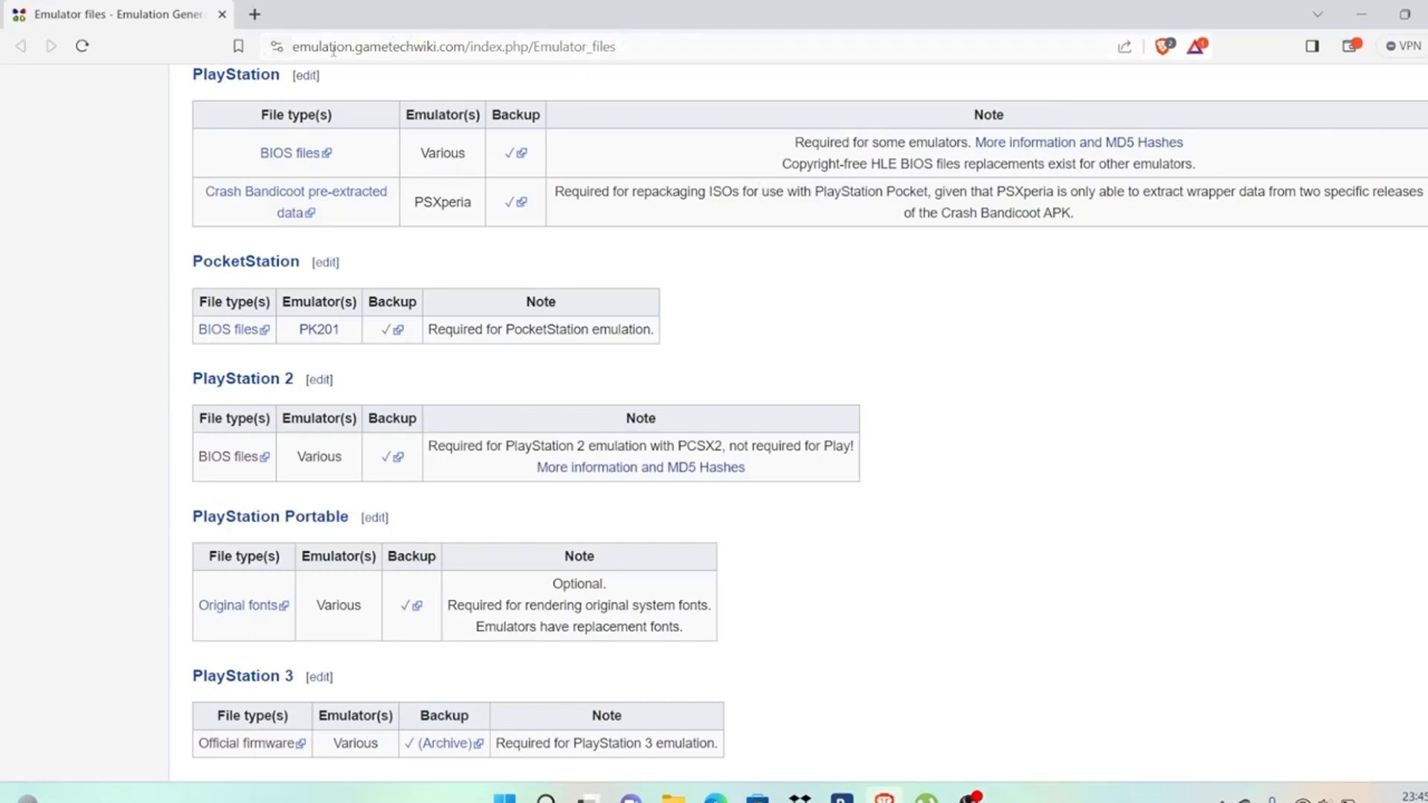
mouse_move(857, 315)
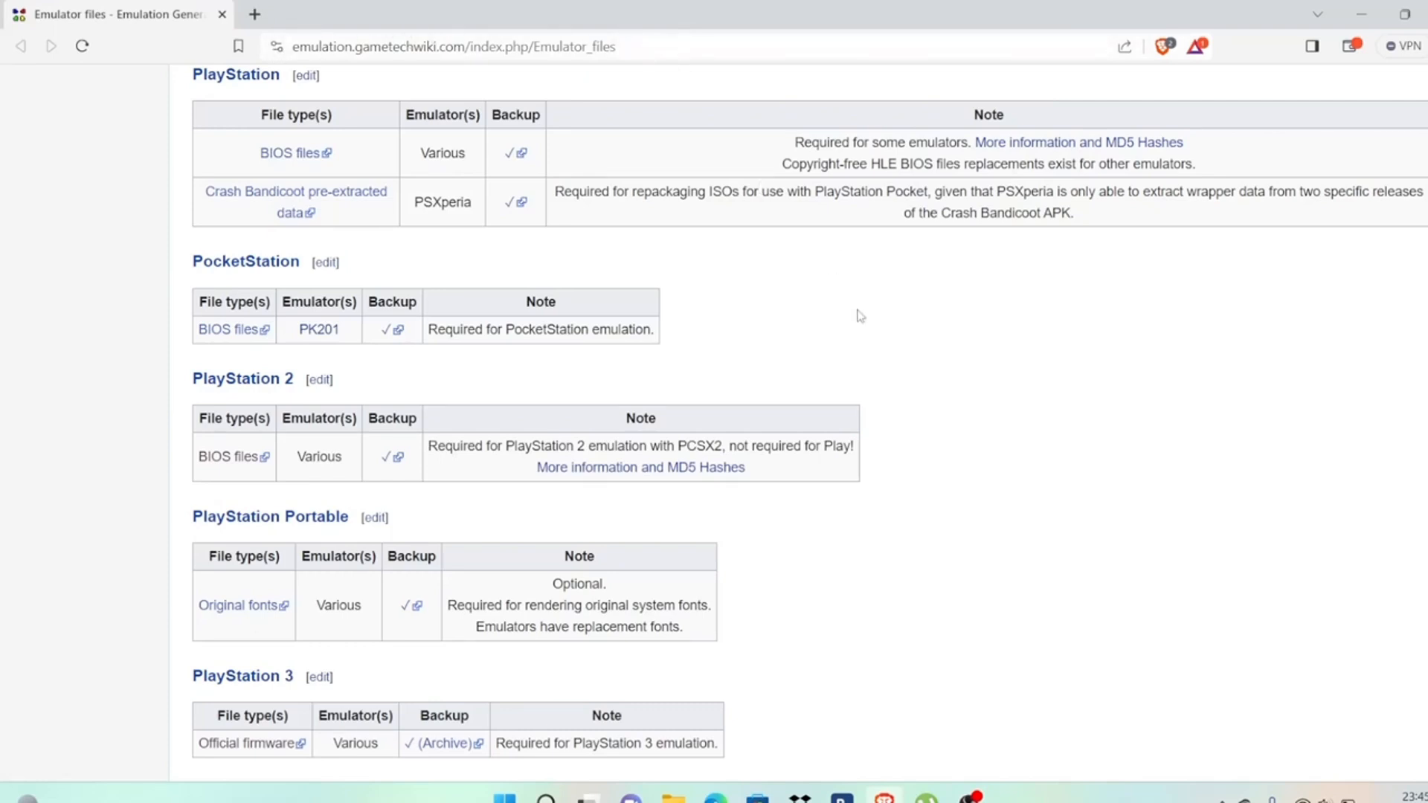
mouse_move(354, 412)
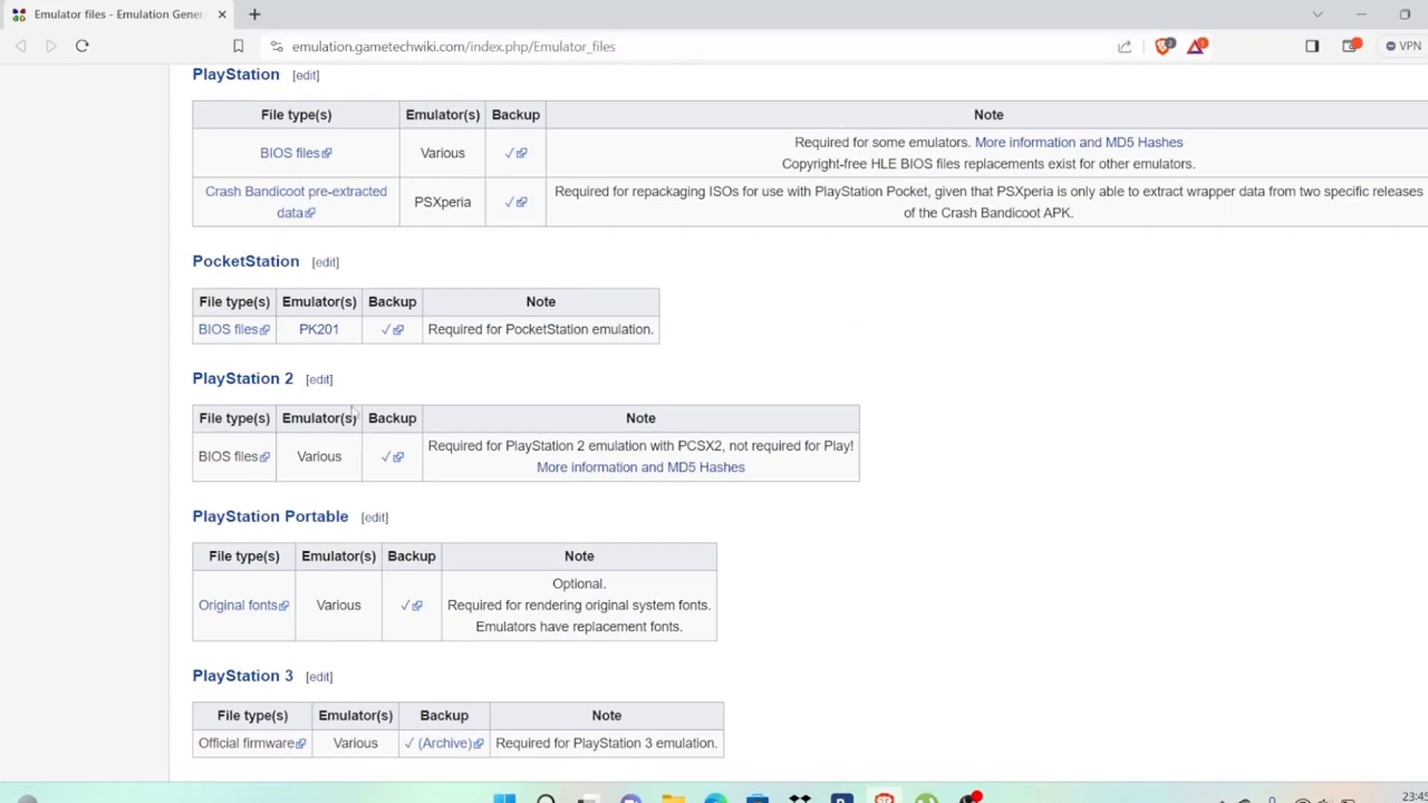
Step: Follow the wiki's PlayStation 2 BIOS link and save PS2_BIOS.zip from MEGA into Downloads
right_click(226, 457)
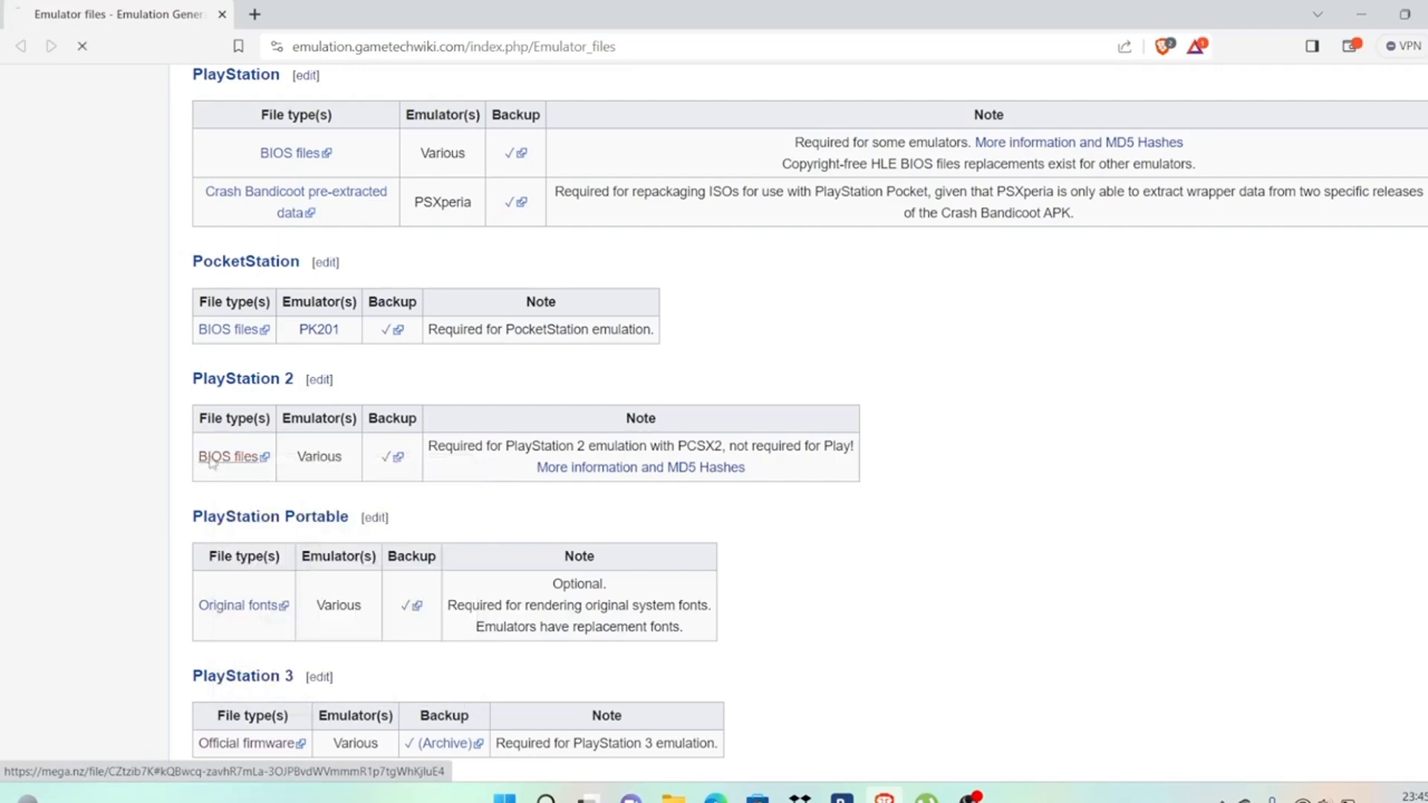
left_click(228, 456)
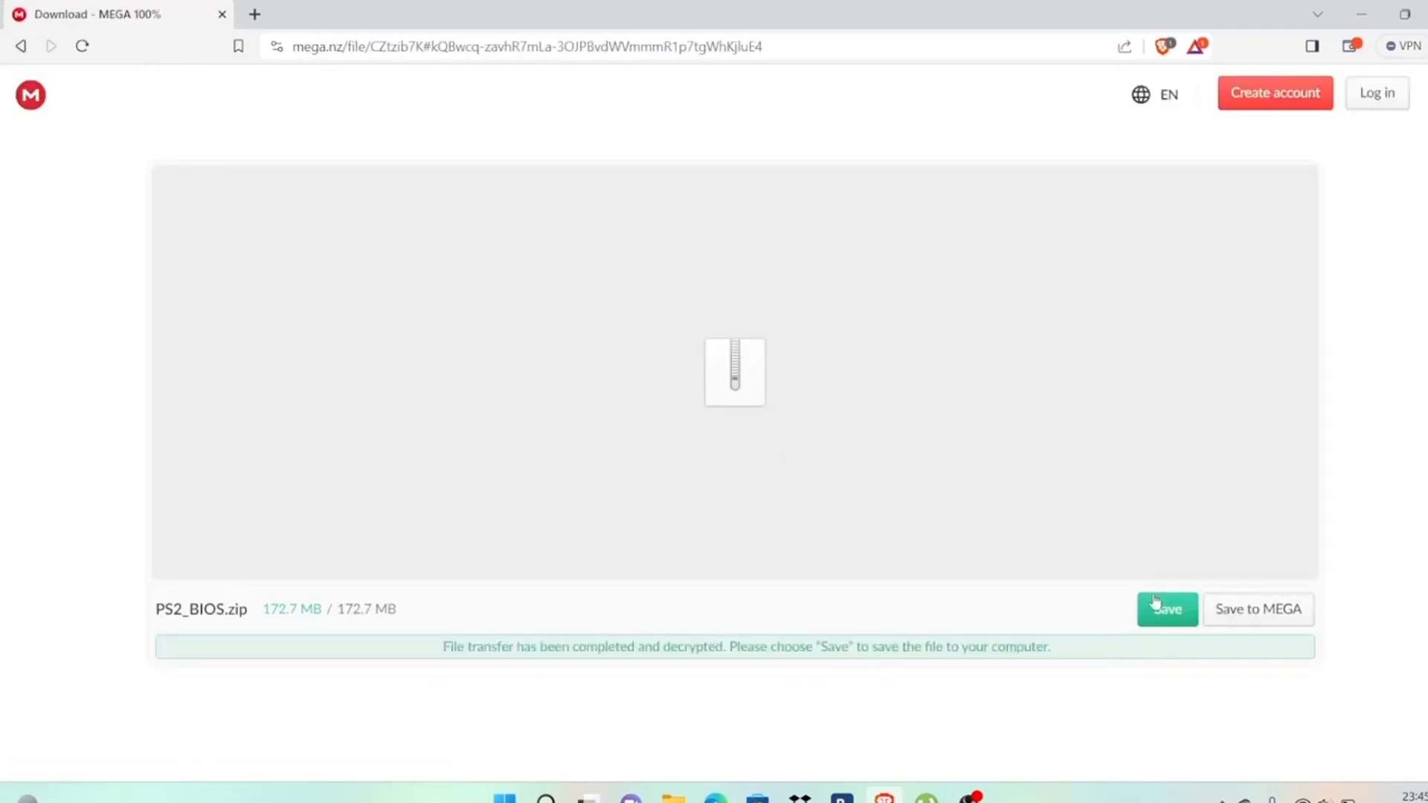
left_click(1166, 608)
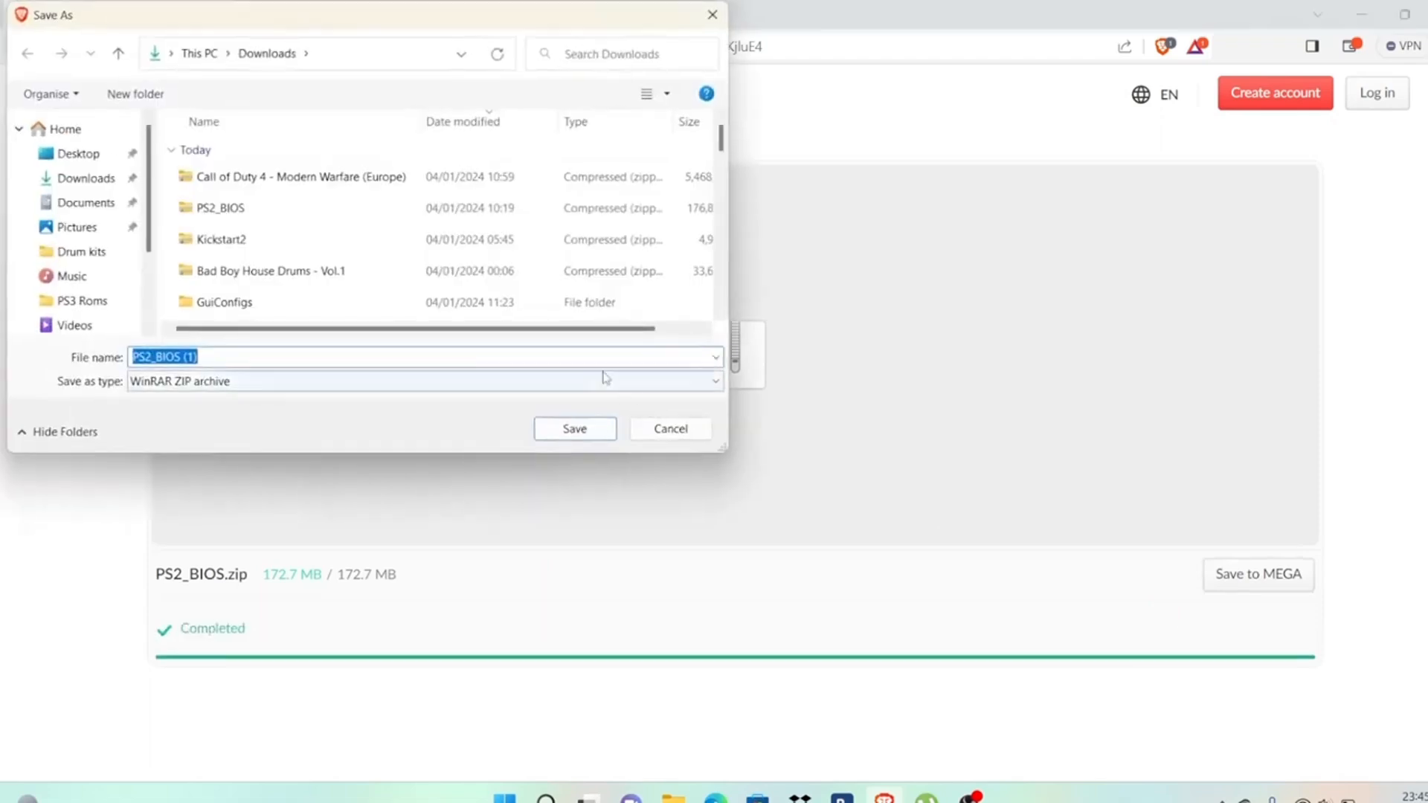
left_click(573, 428)
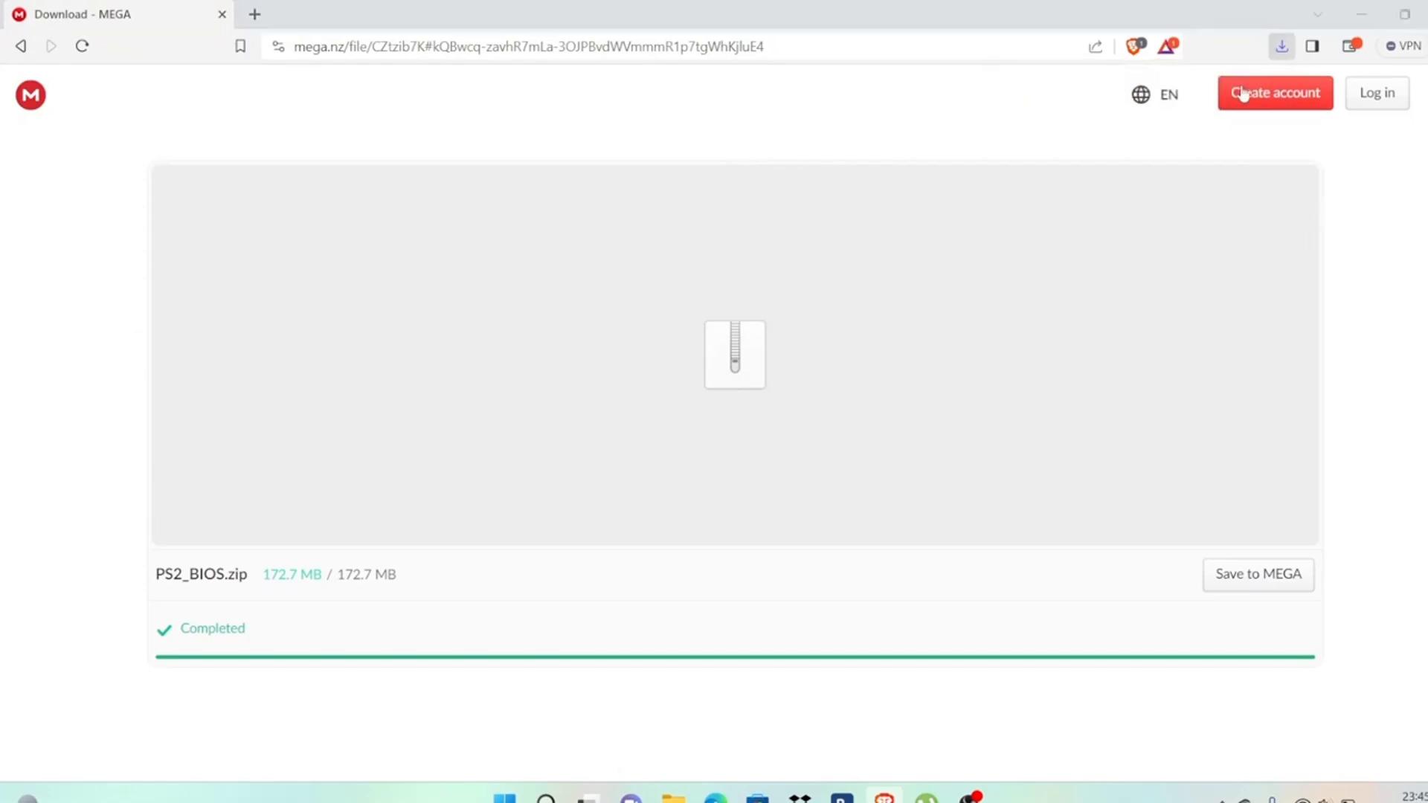
Step: Extract the PS2_BIOS (1) archive into its own folder of 44 BIOS .bin files in Downloads
right_click(592, 408)
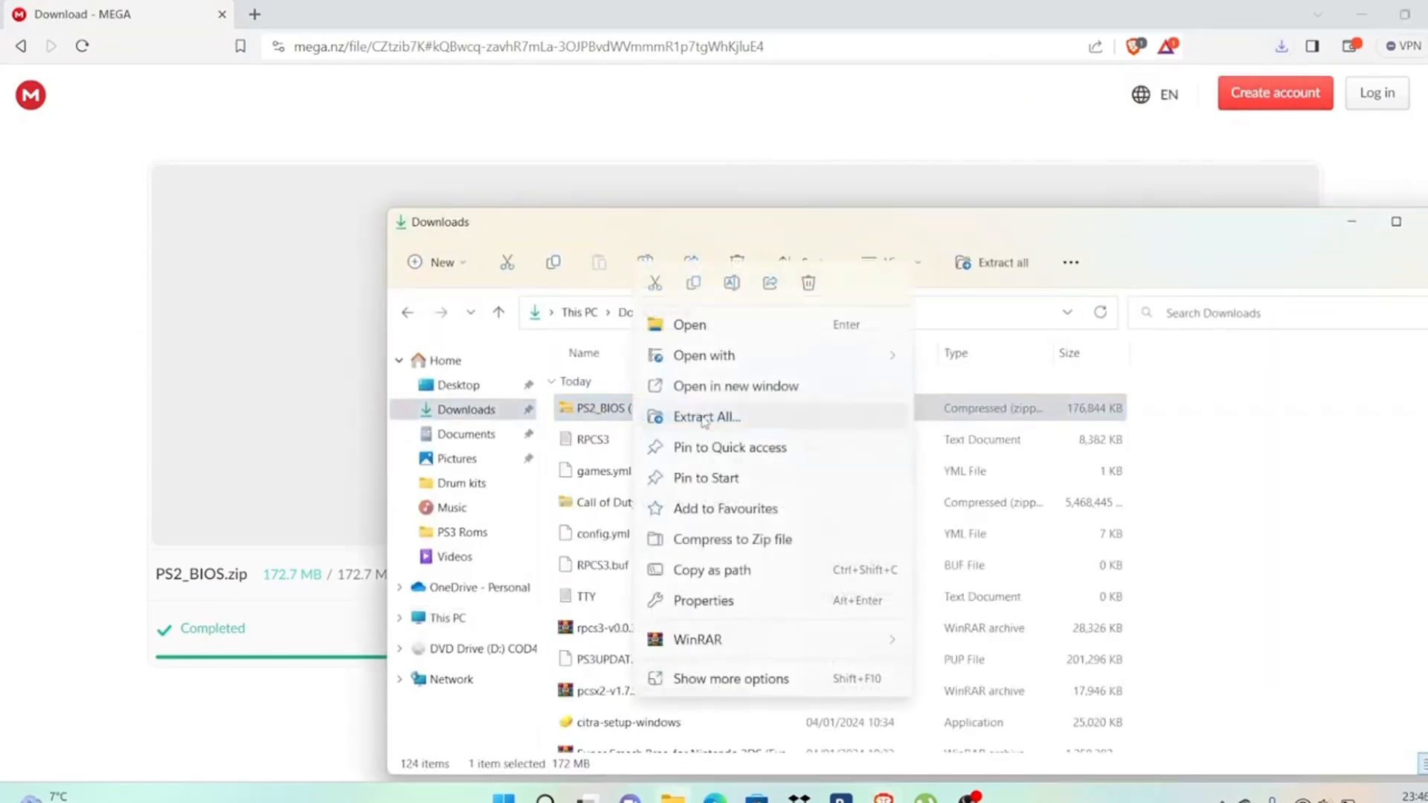
left_click(704, 417)
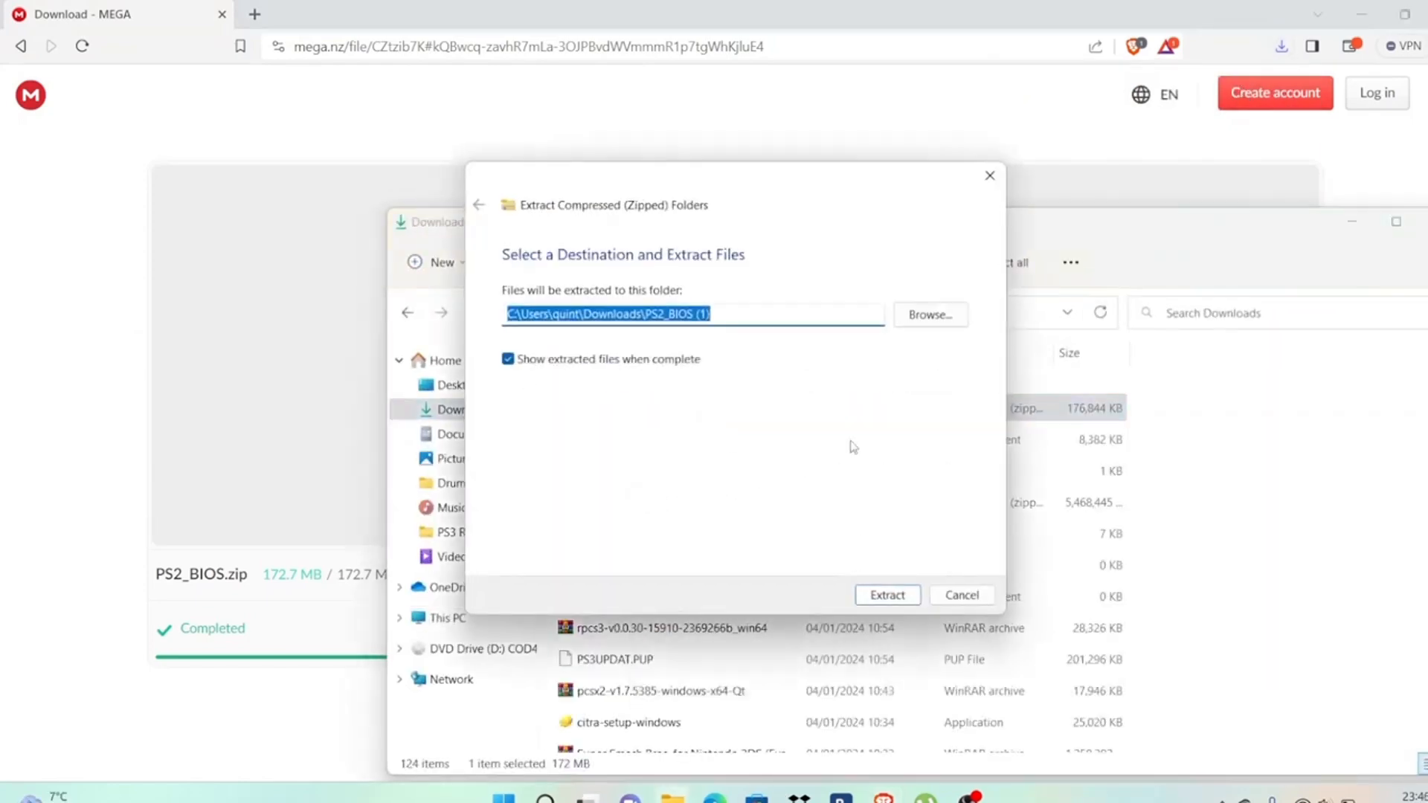
left_click(884, 595)
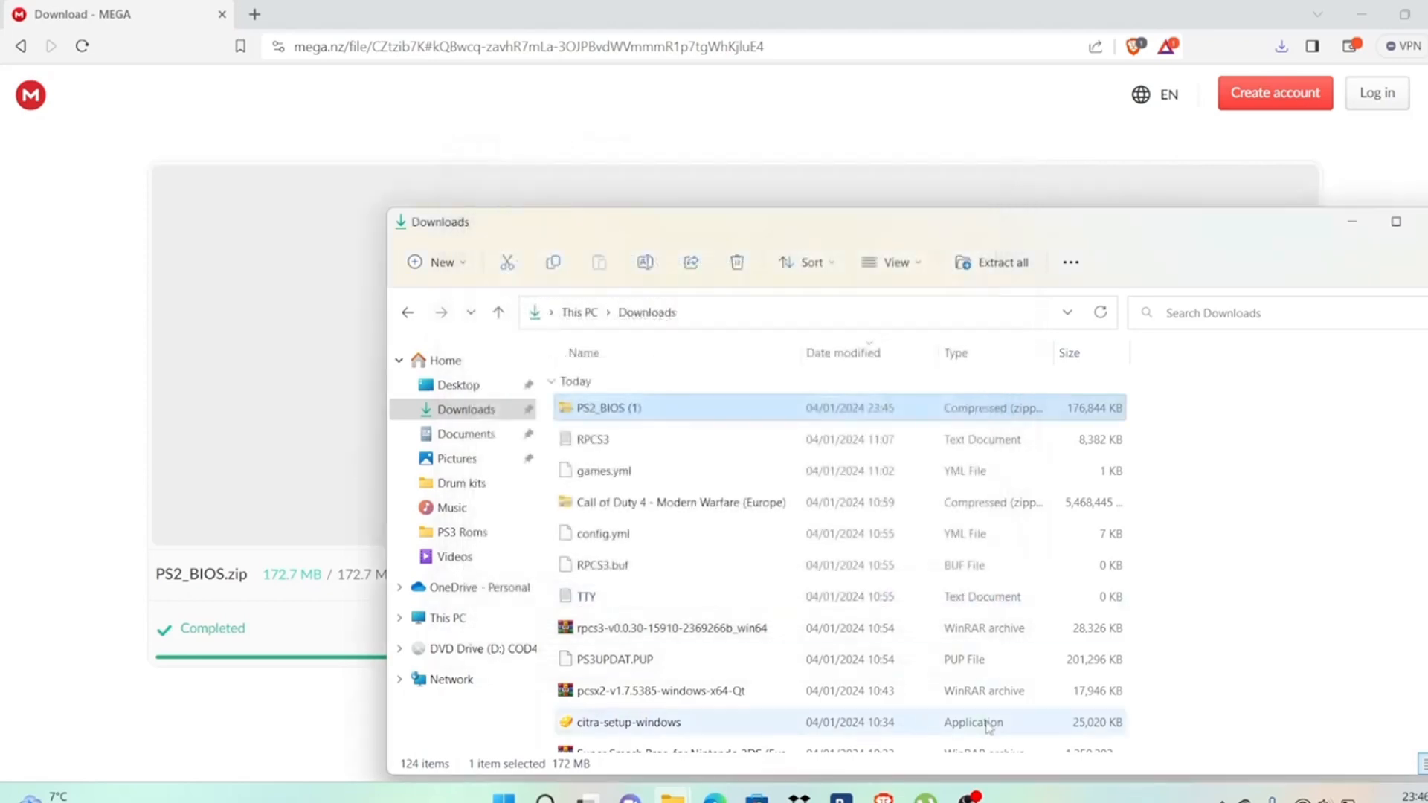
right_click(607, 407)
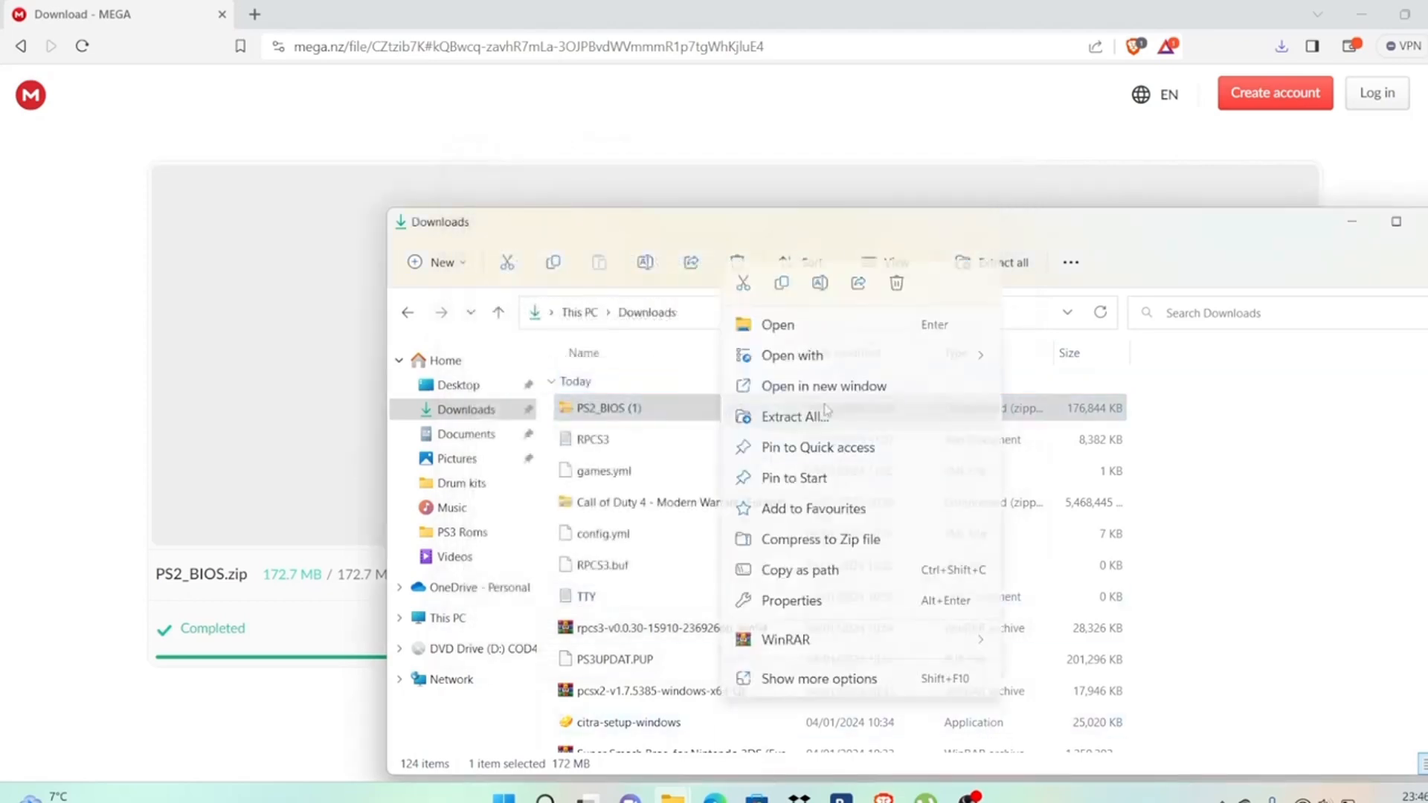
left_click(793, 417)
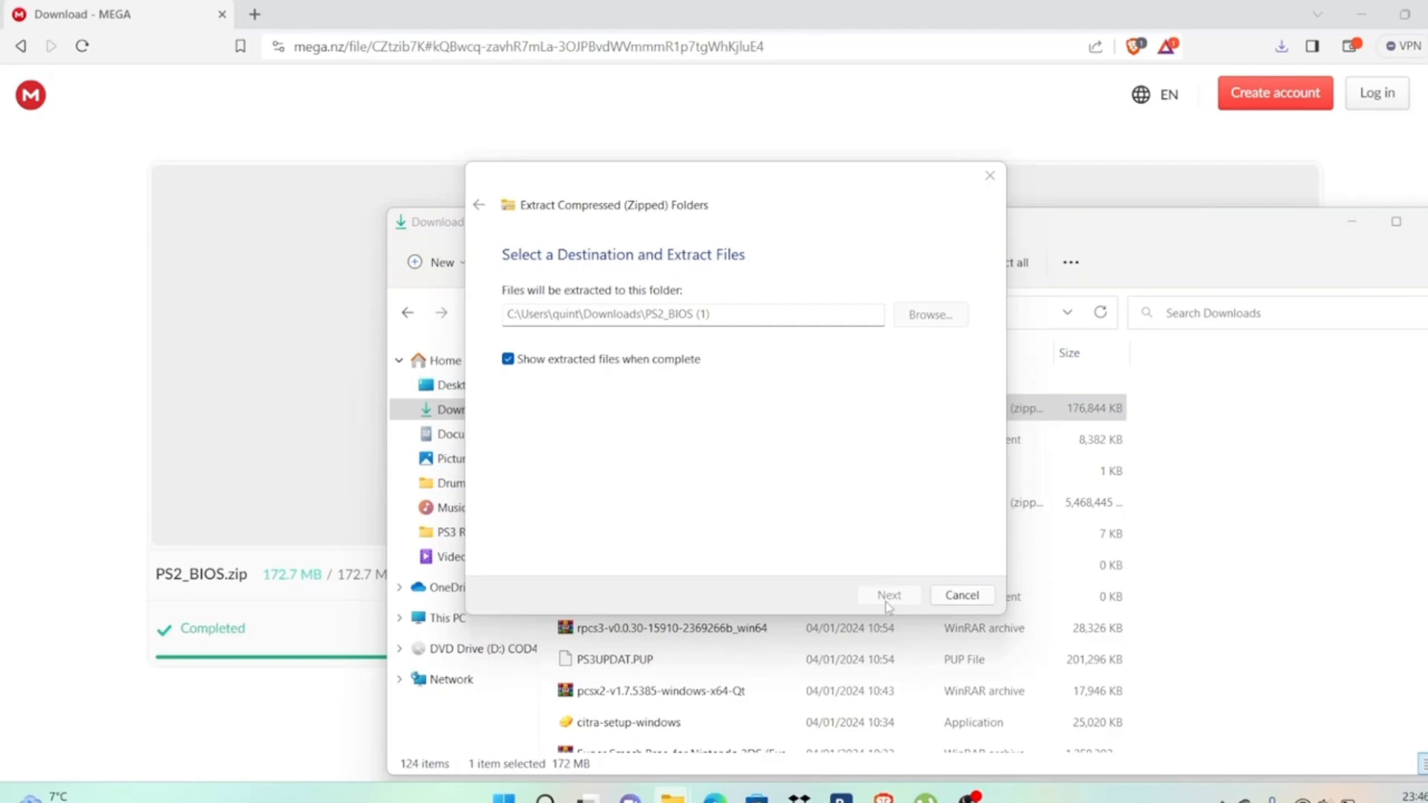
left_click(888, 595)
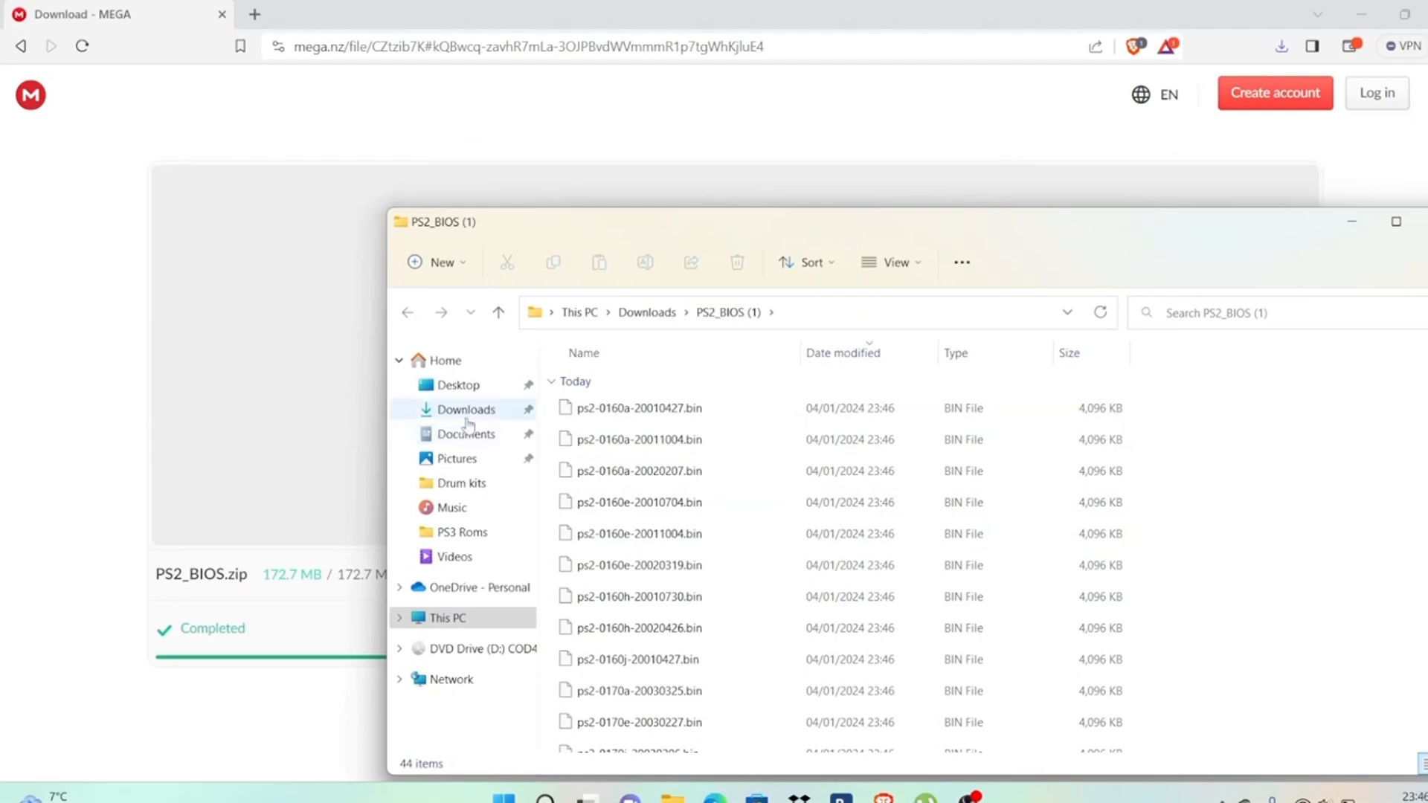
left_click(466, 409)
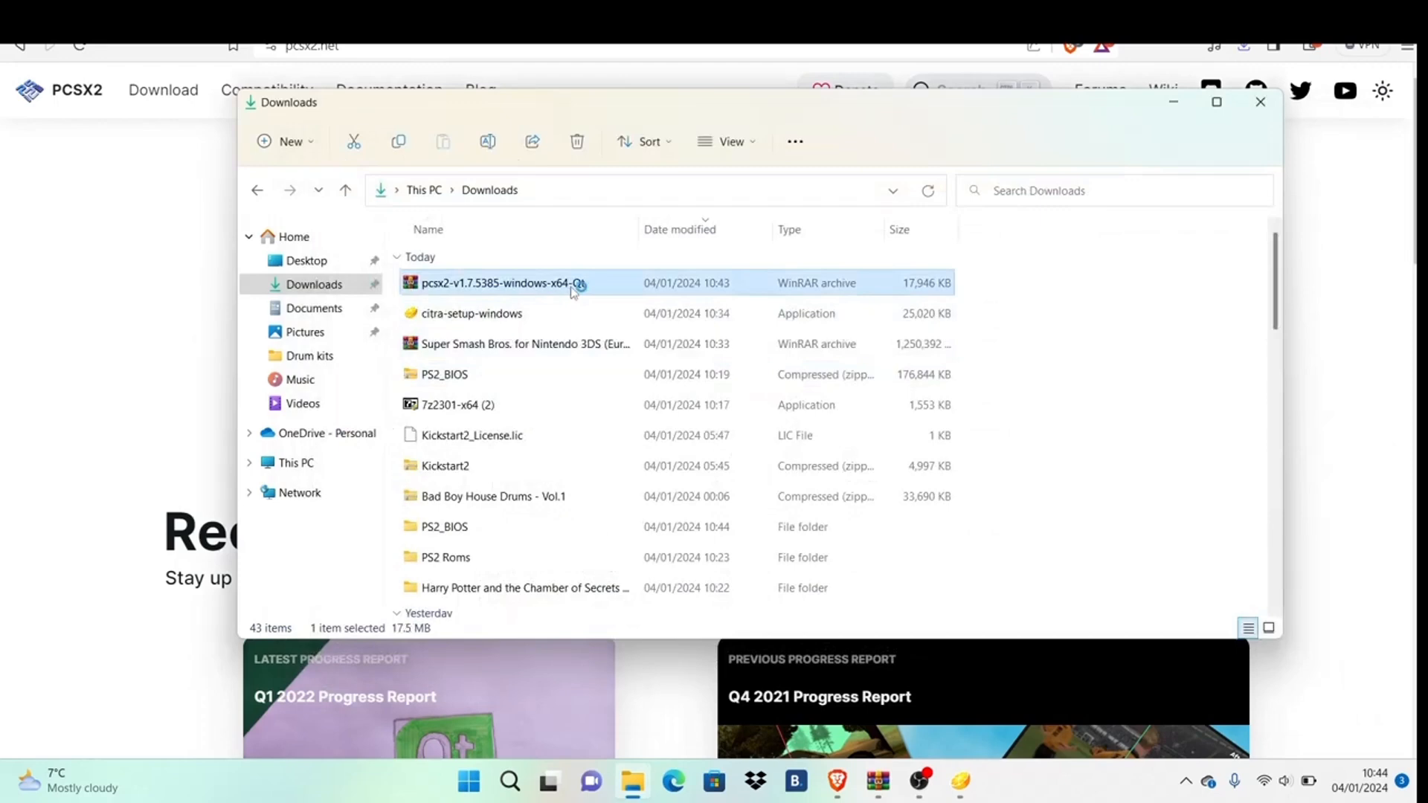
Step: Launch pcsx2-qt.exe from inside the pcsx2-v1.7.5385 archive, reaching the Setup Wizard
double_click(505, 283)
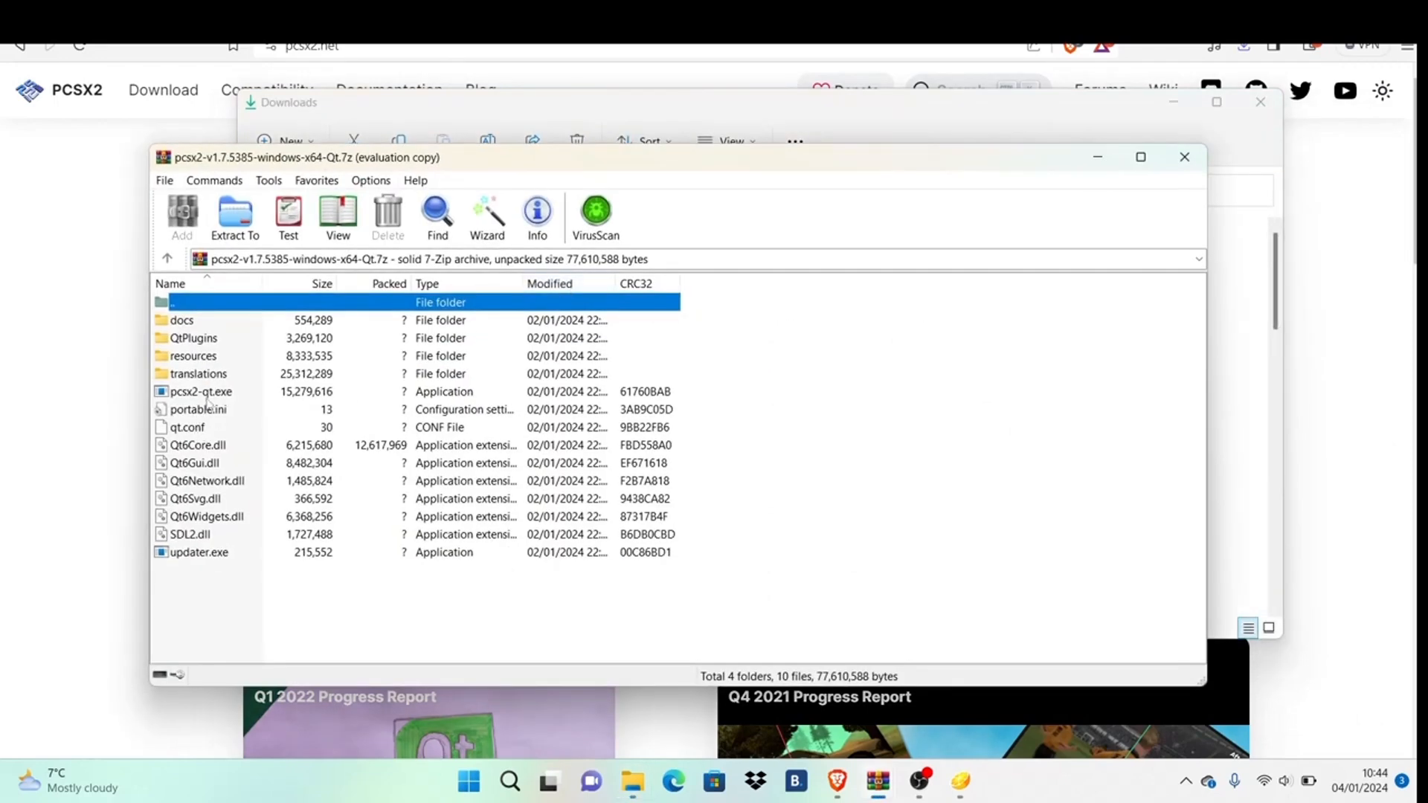
left_click(201, 391)
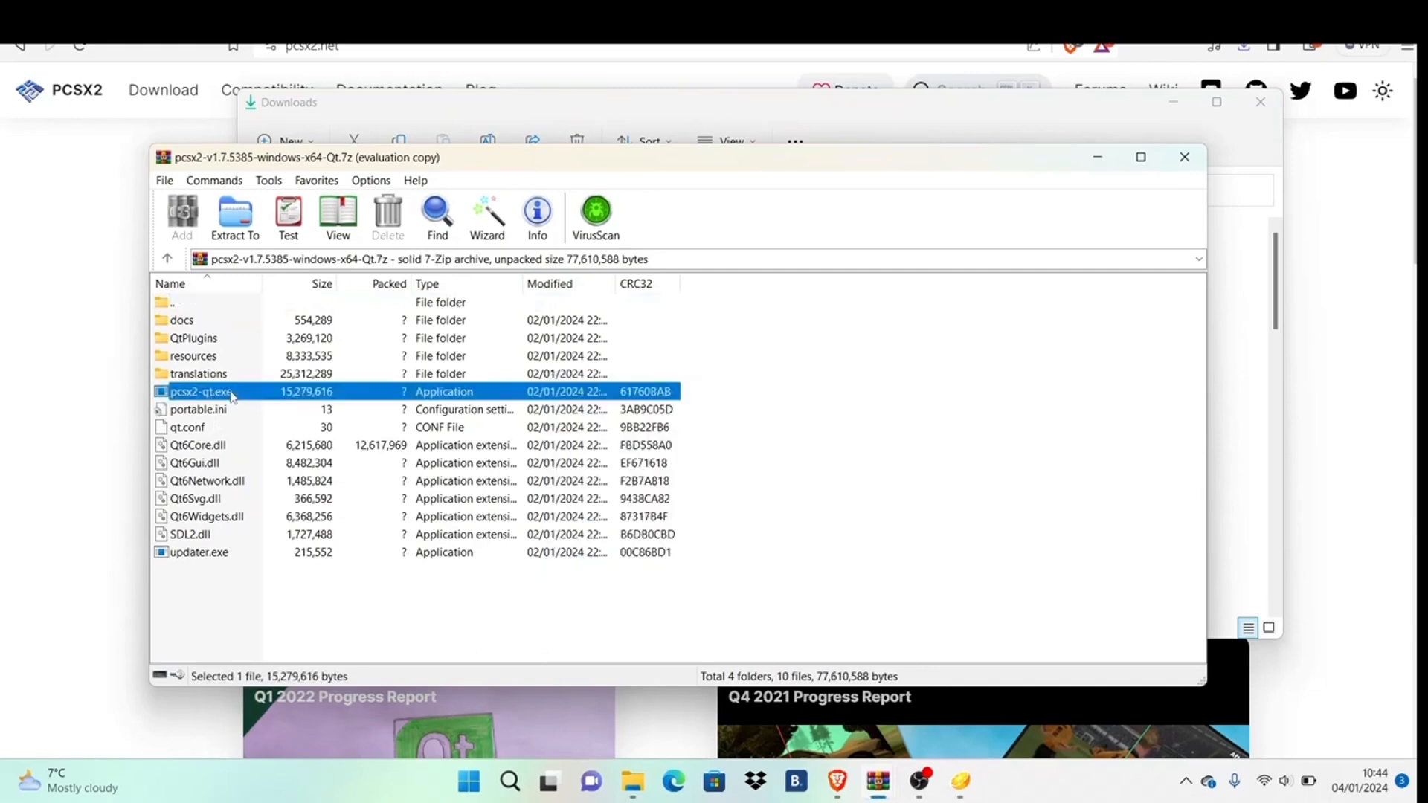
double_click(201, 391)
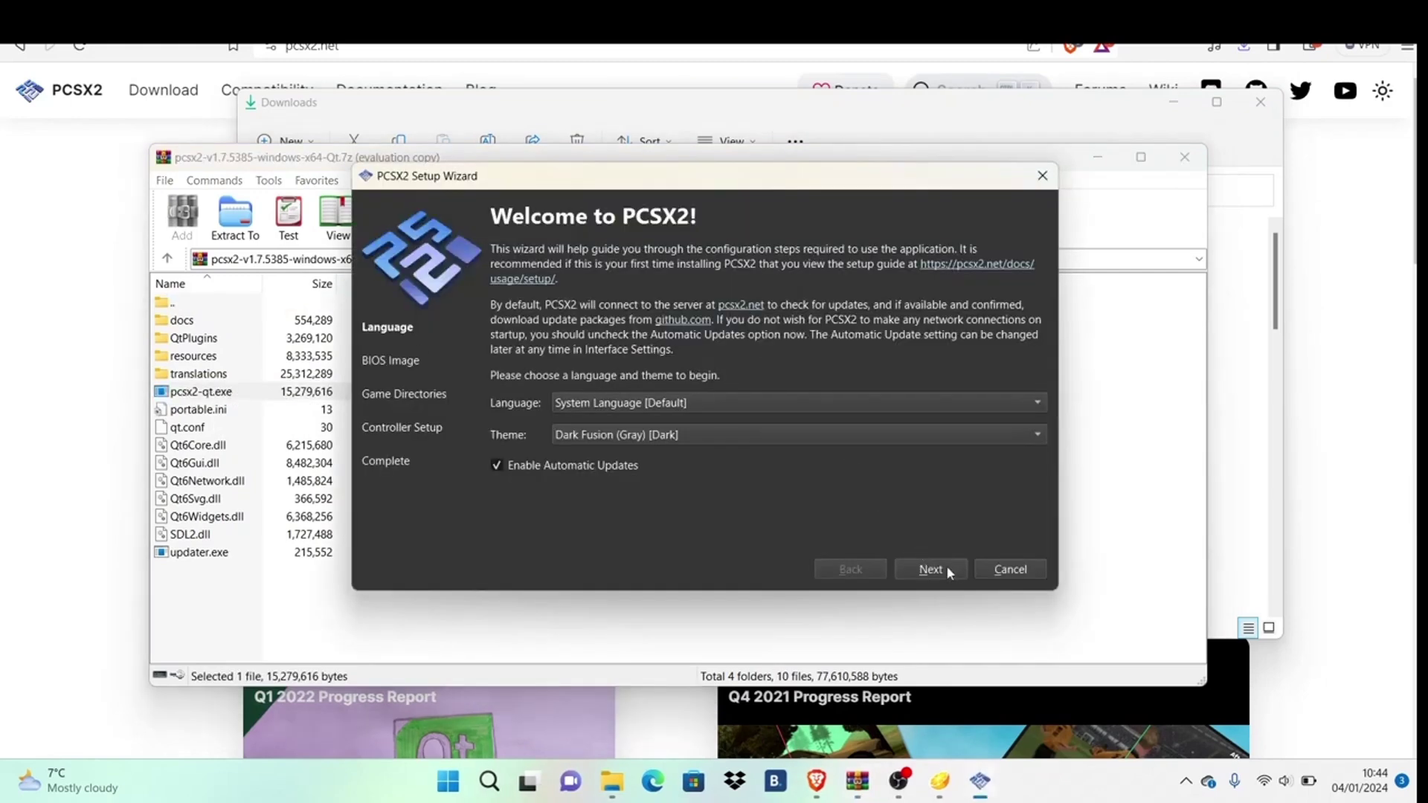
Step: Point the wizard's BIOS directory at Downloads\PS2_BIOS so its BIOS images are listed
left_click(930, 568)
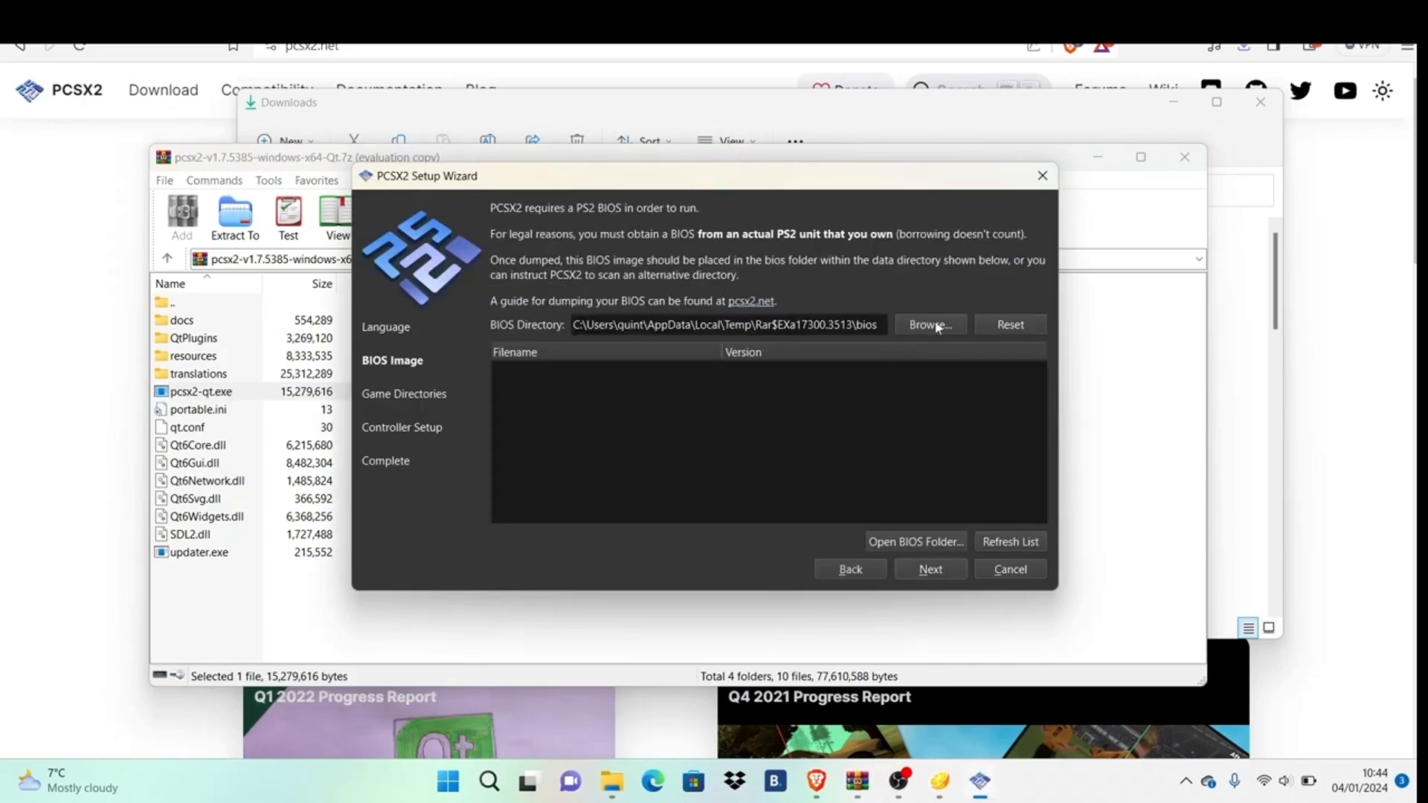
left_click(928, 325)
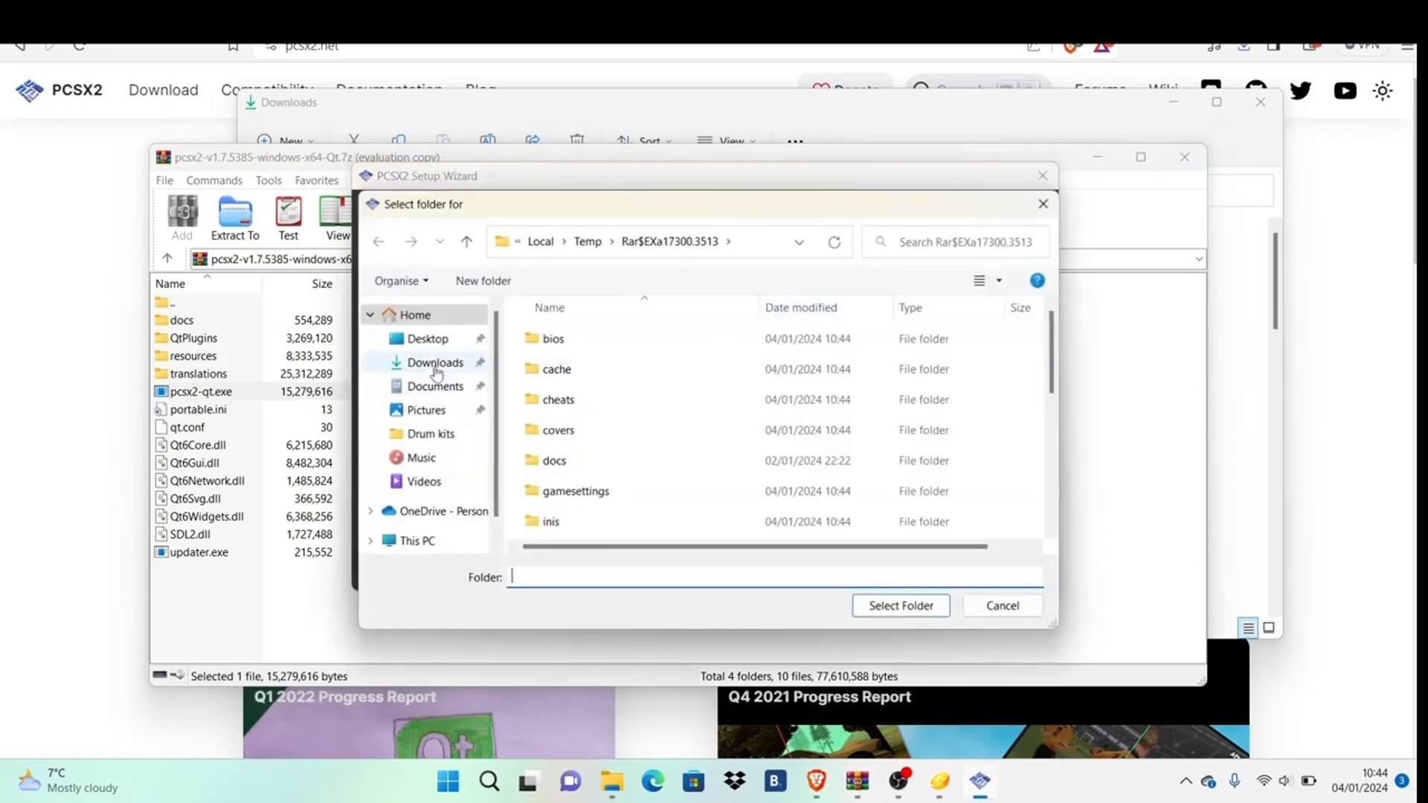
left_click(435, 362)
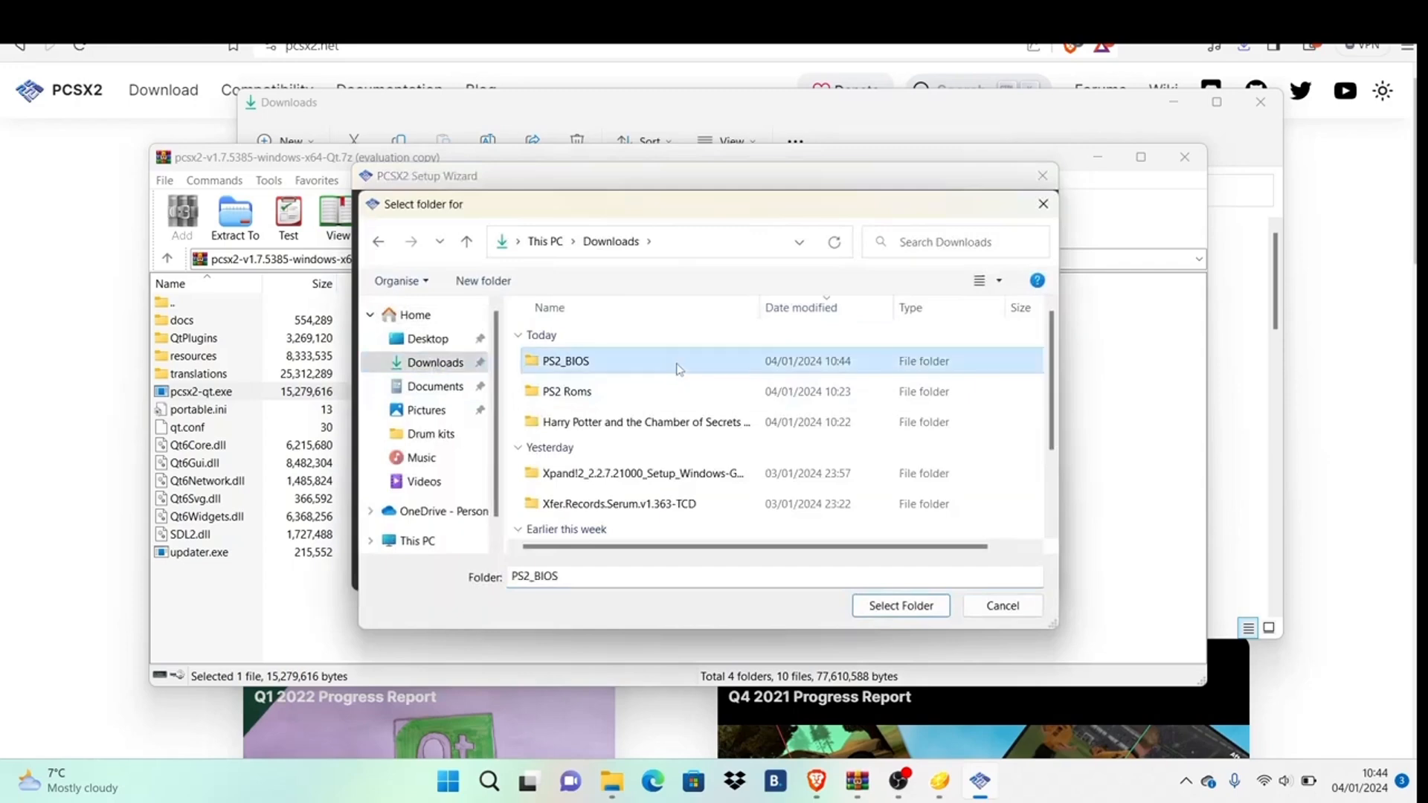
left_click(898, 605)
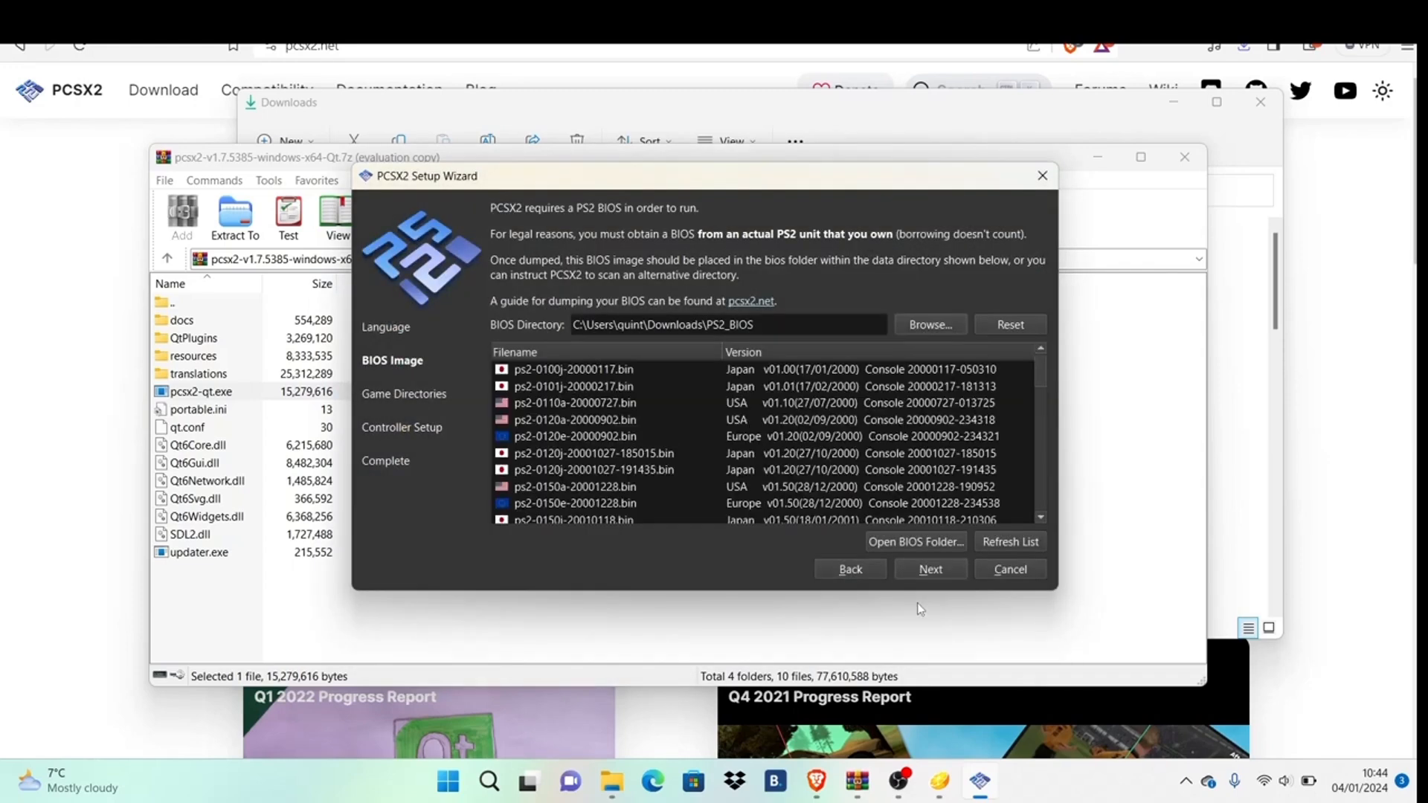
mouse_move(638, 410)
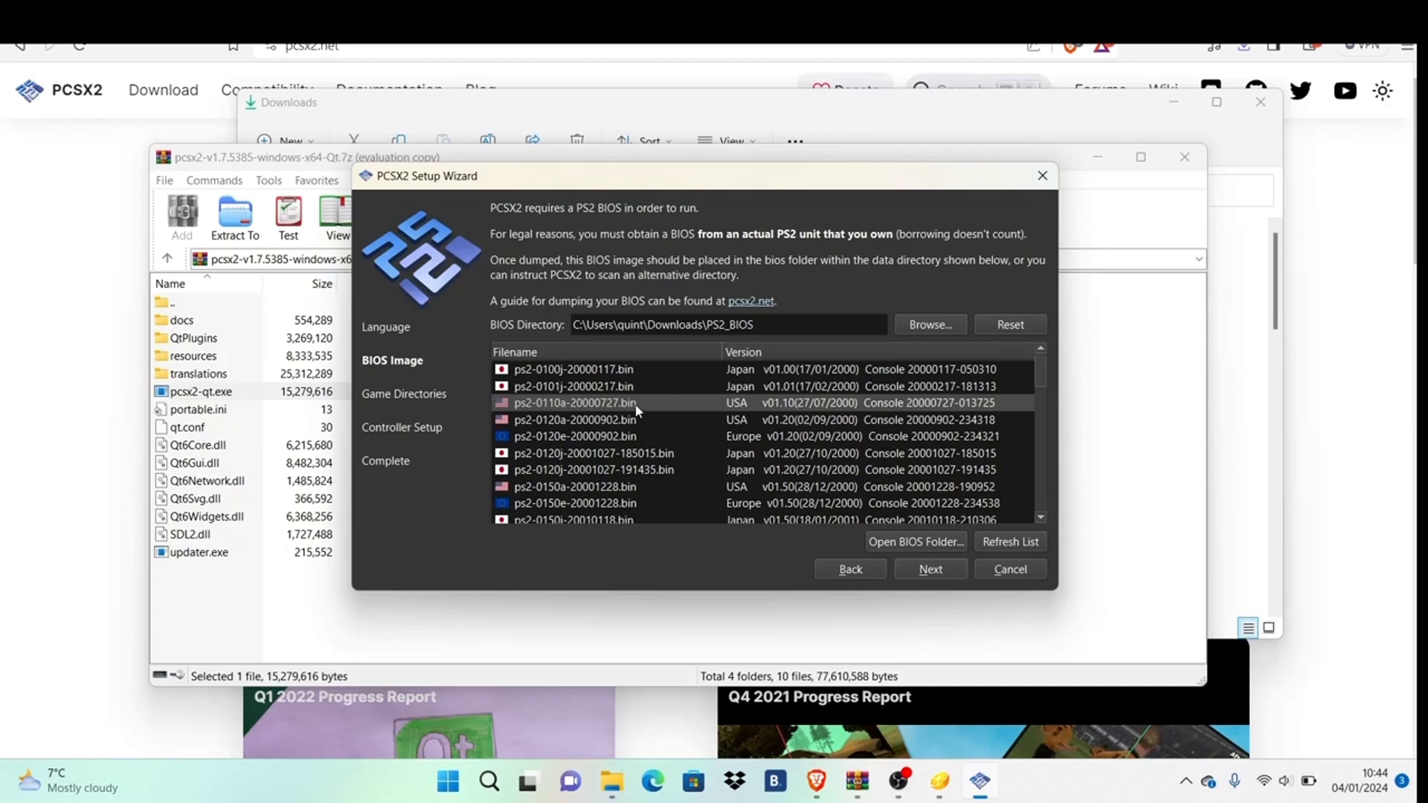
mouse_move(519, 354)
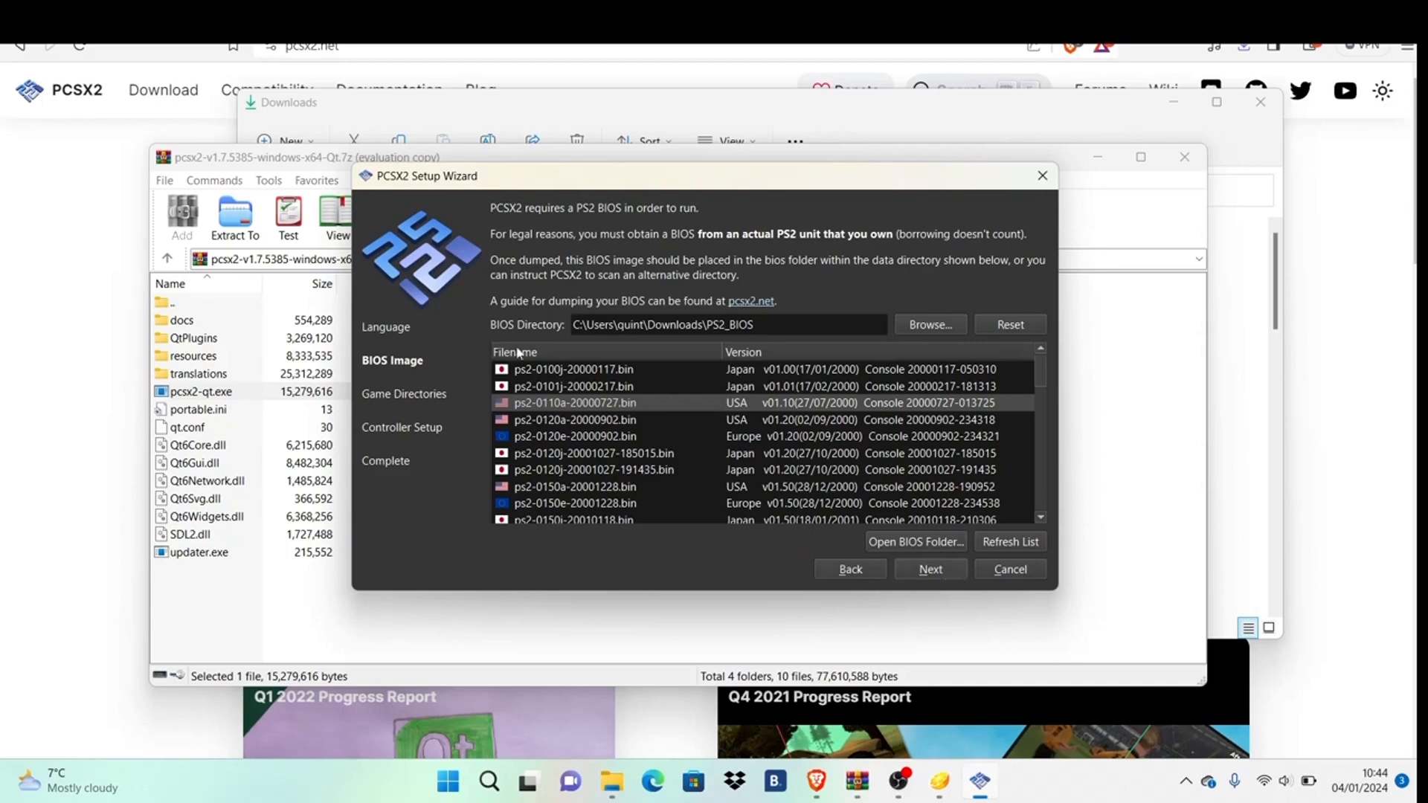
mouse_move(853, 538)
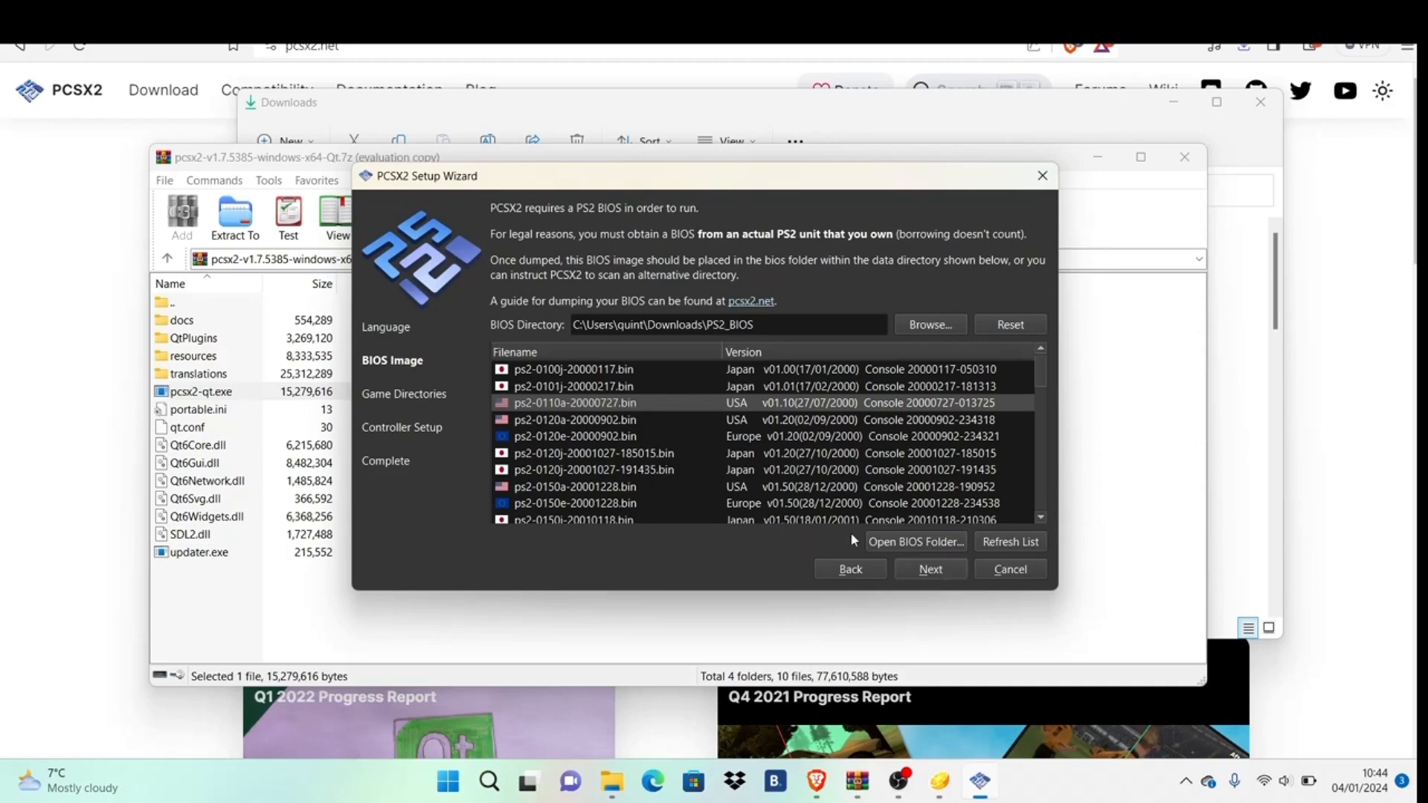
mouse_move(931, 569)
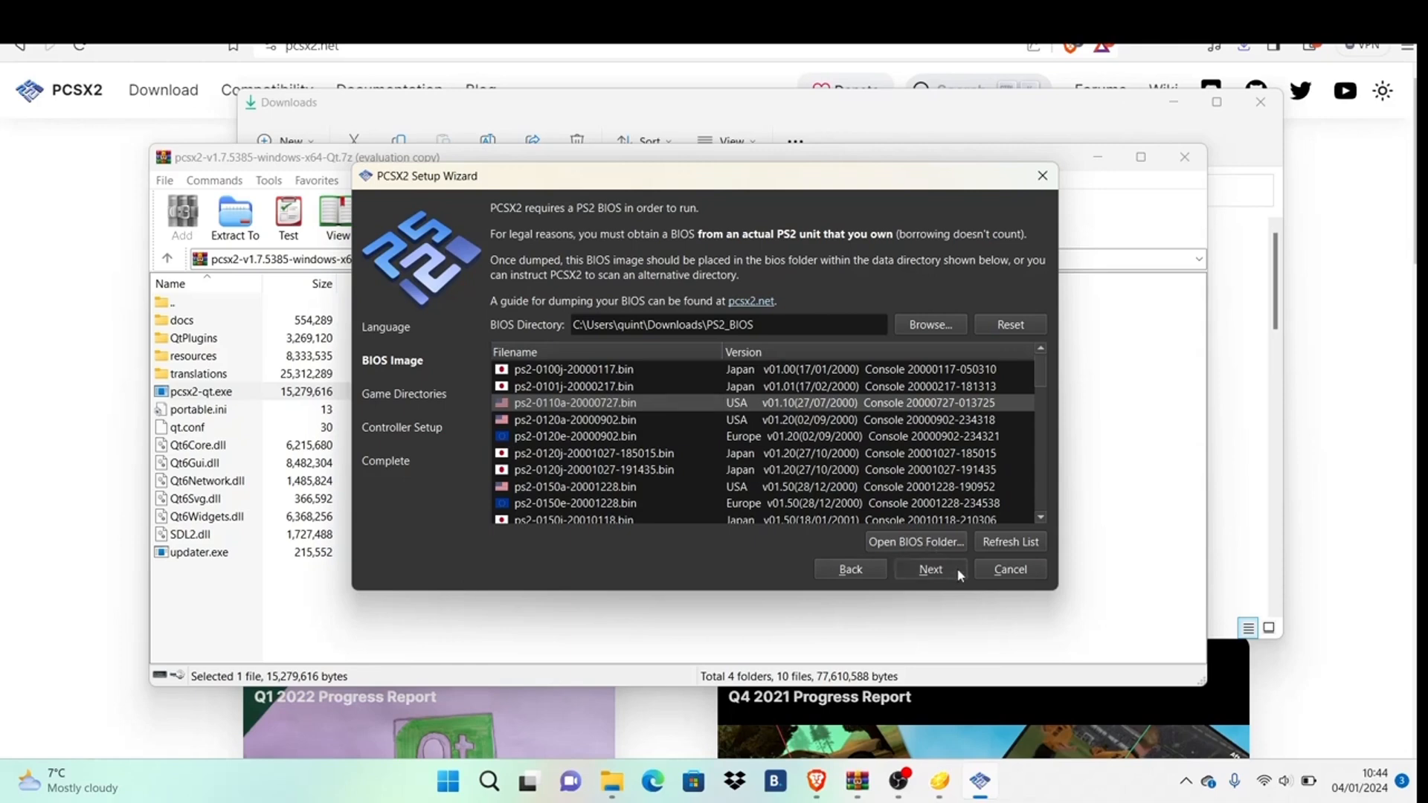
Step: Add Downloads\PS2 Roms as a recursively scanned game search directory
left_click(928, 568)
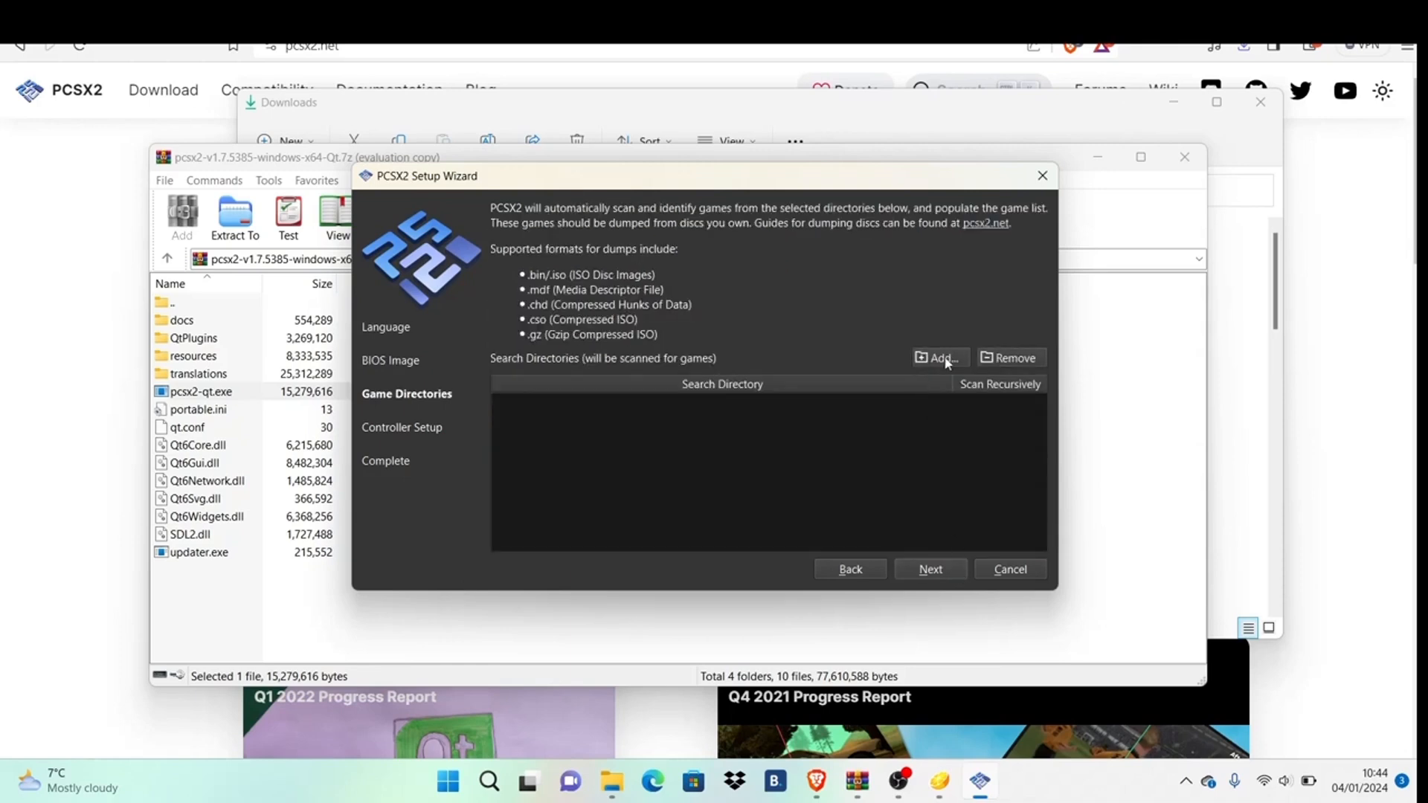
left_click(939, 357)
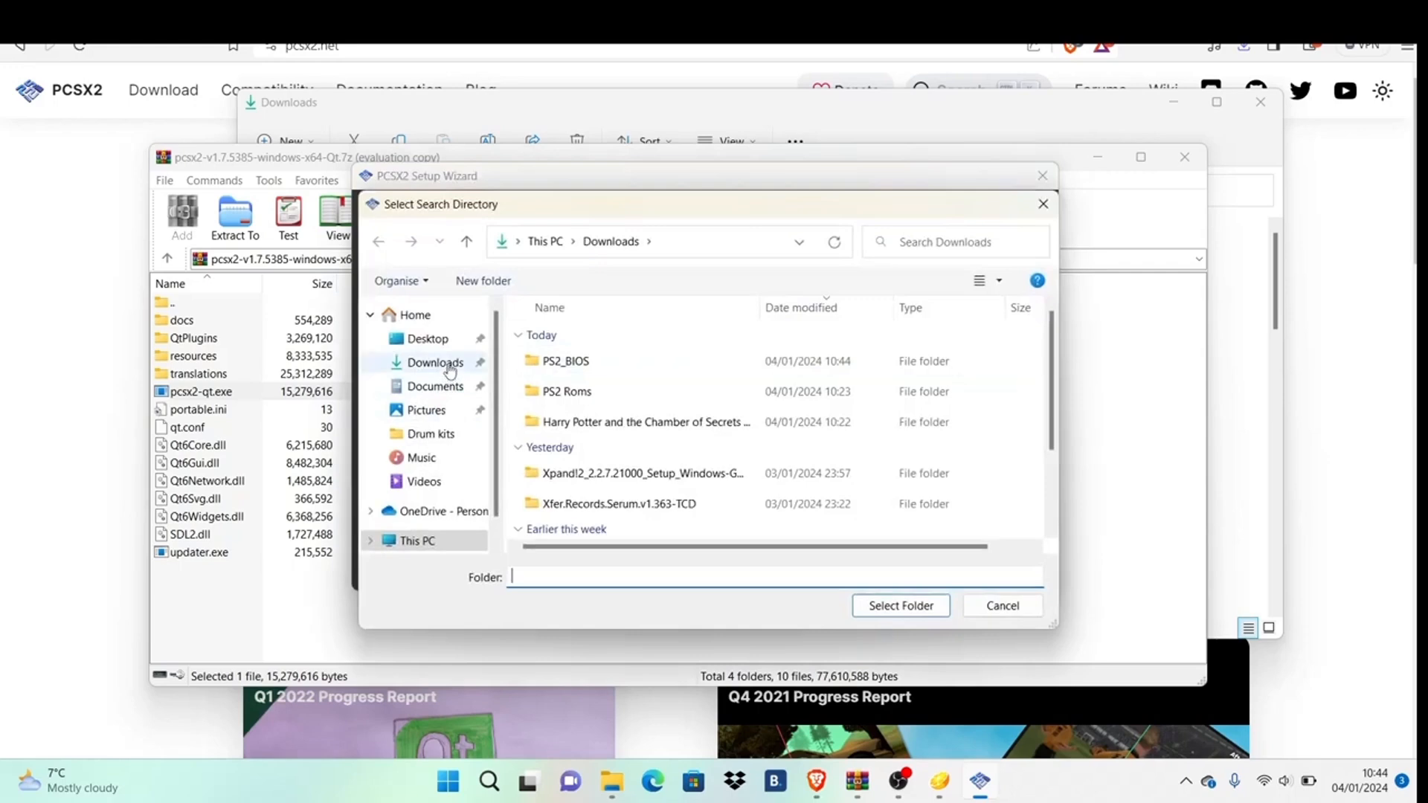
mouse_move(599, 395)
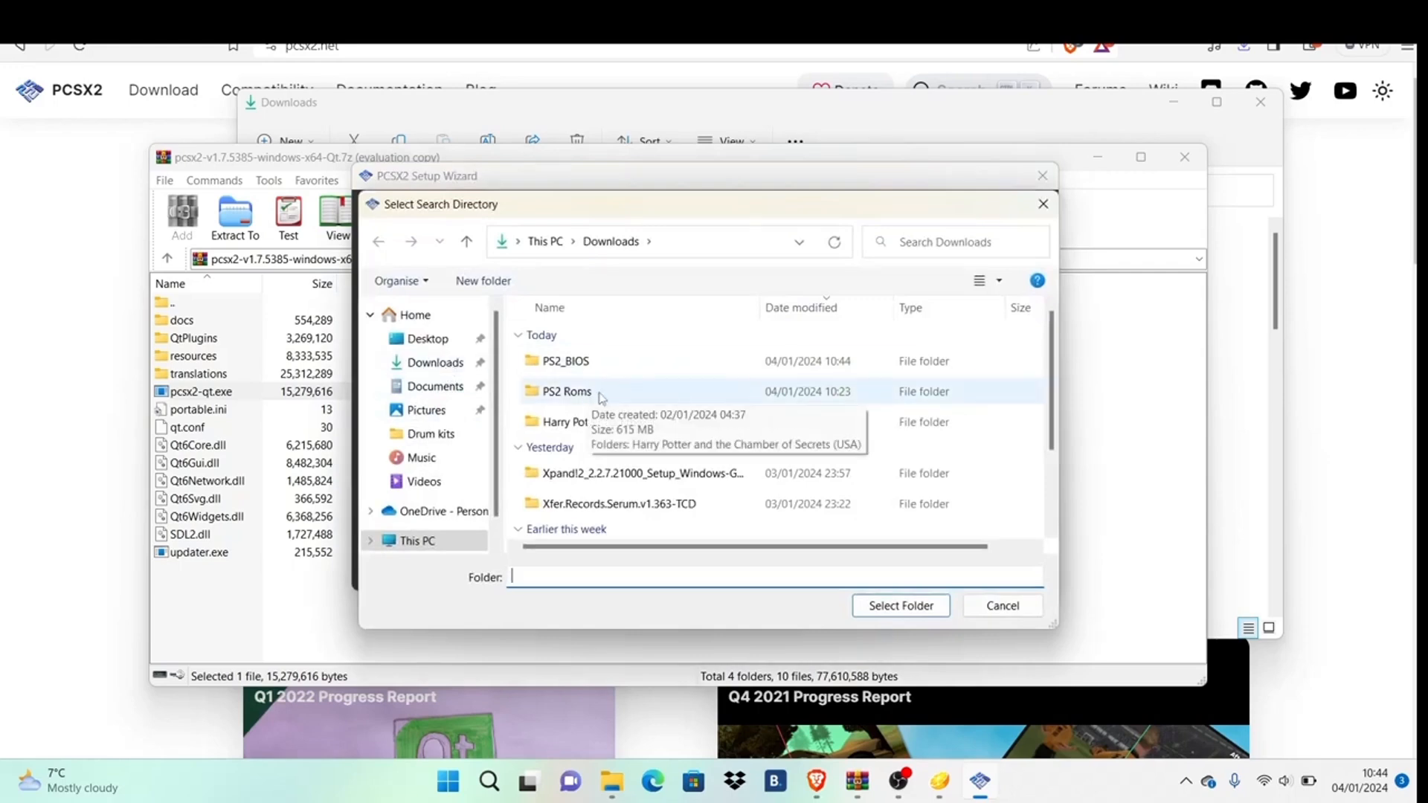
left_click(565, 392)
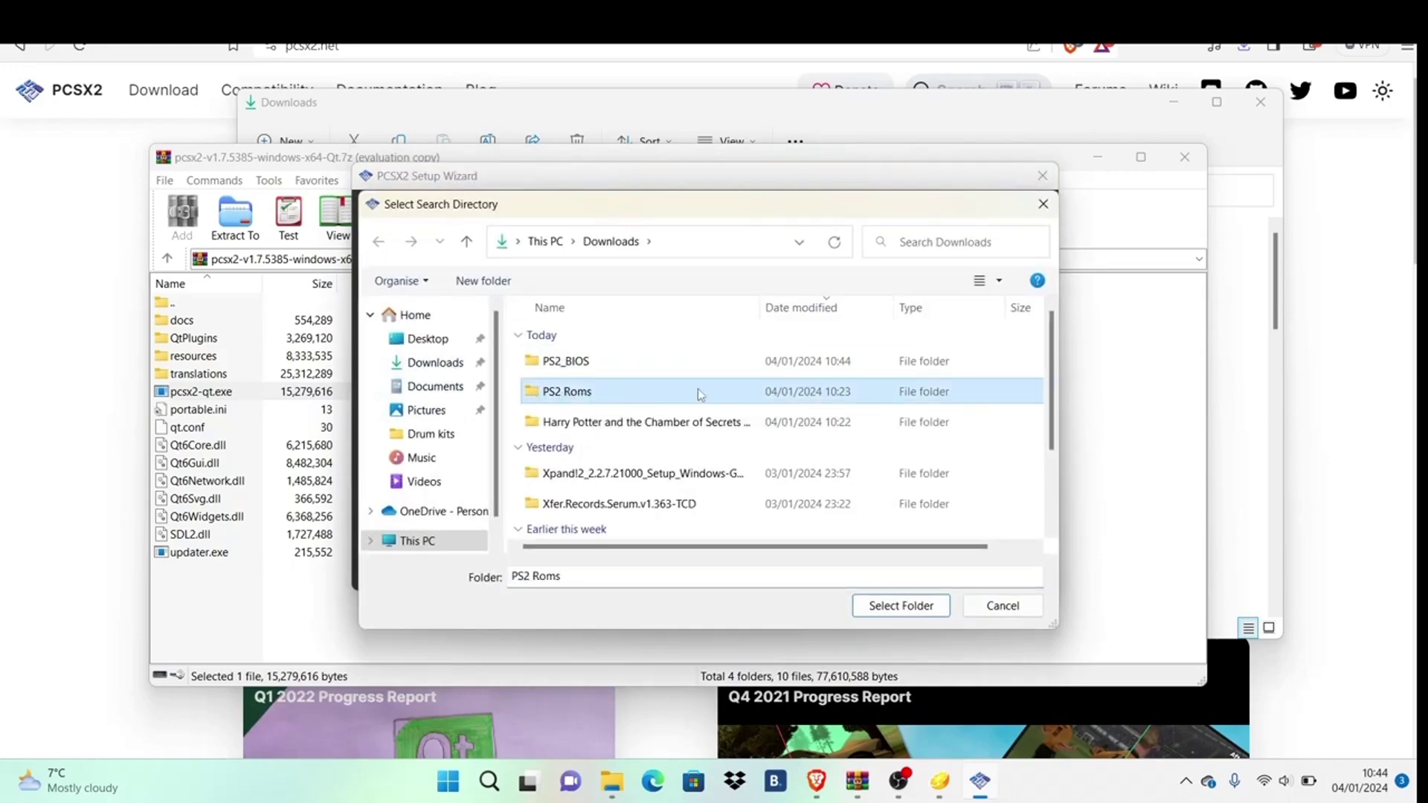
mouse_move(927, 396)
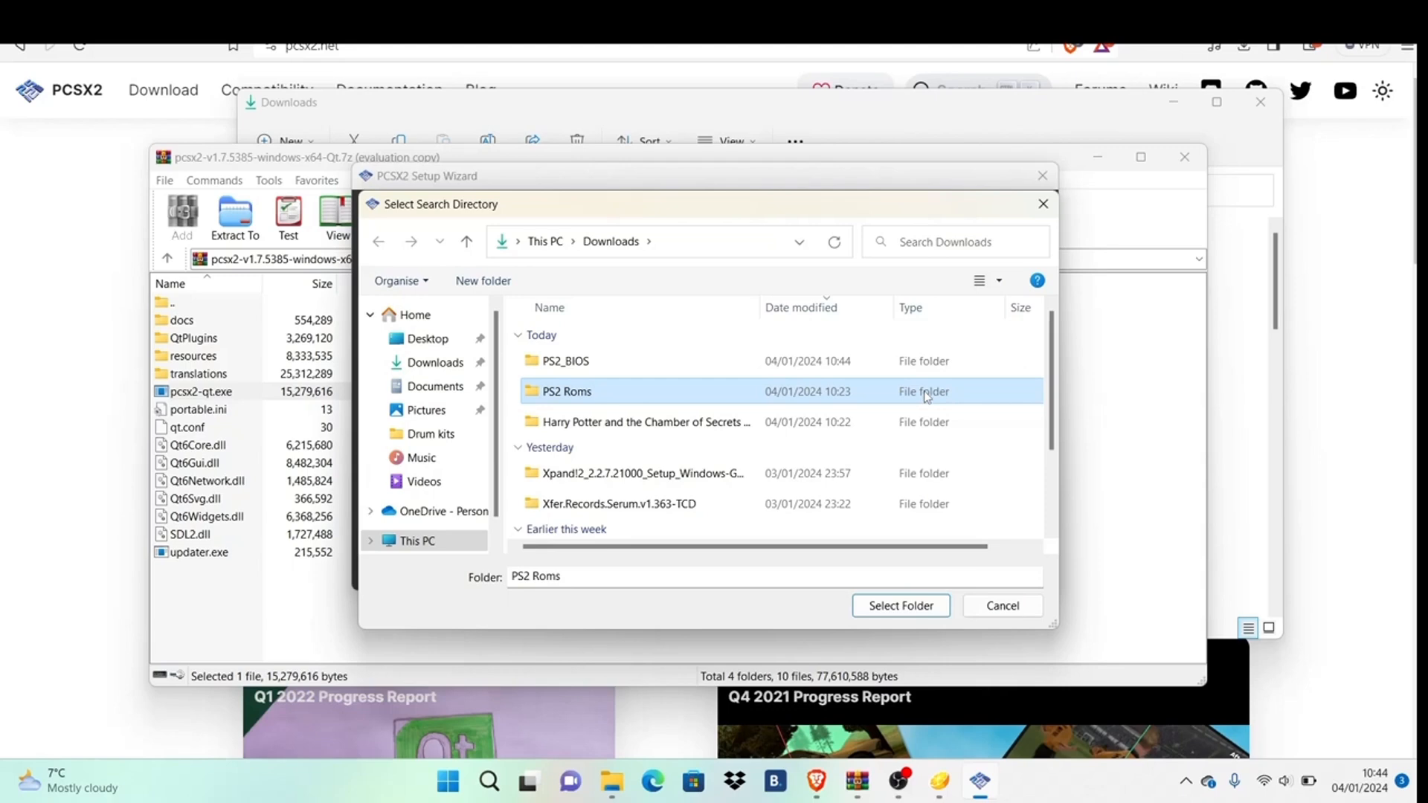
mouse_move(863, 392)
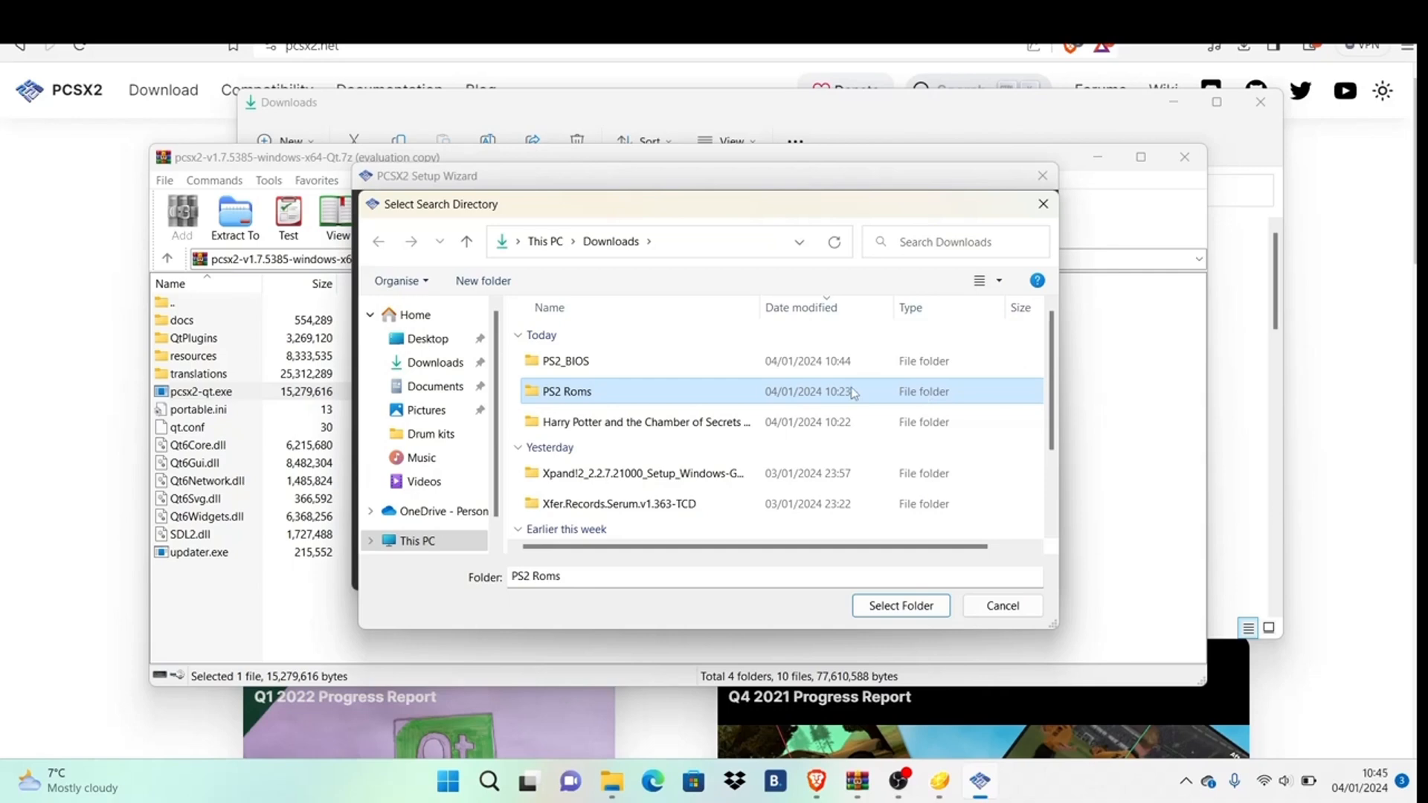
left_click(900, 606)
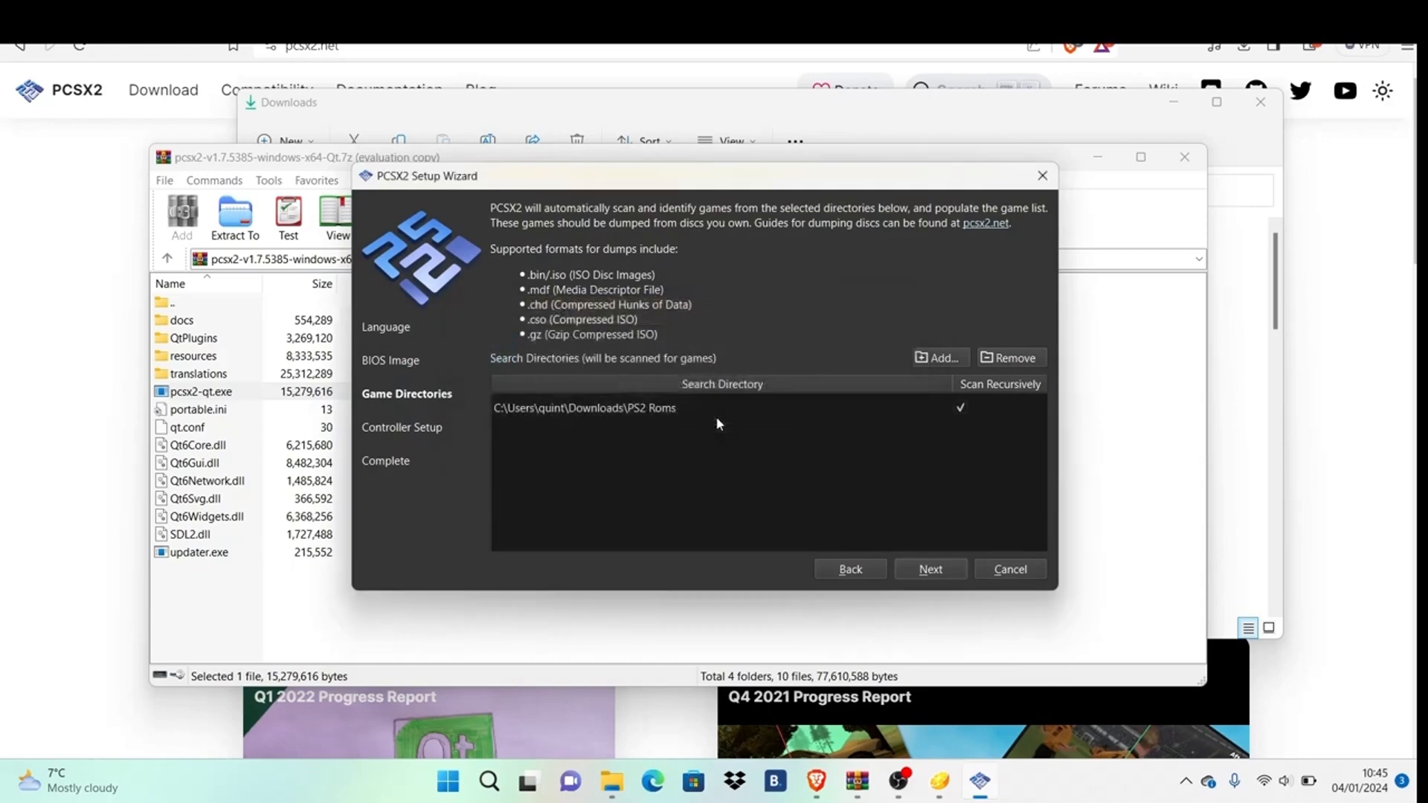
Step: Map controller port 1 to SDL-0 (DualSense), keeping the DualShock 2 type
left_click(930, 569)
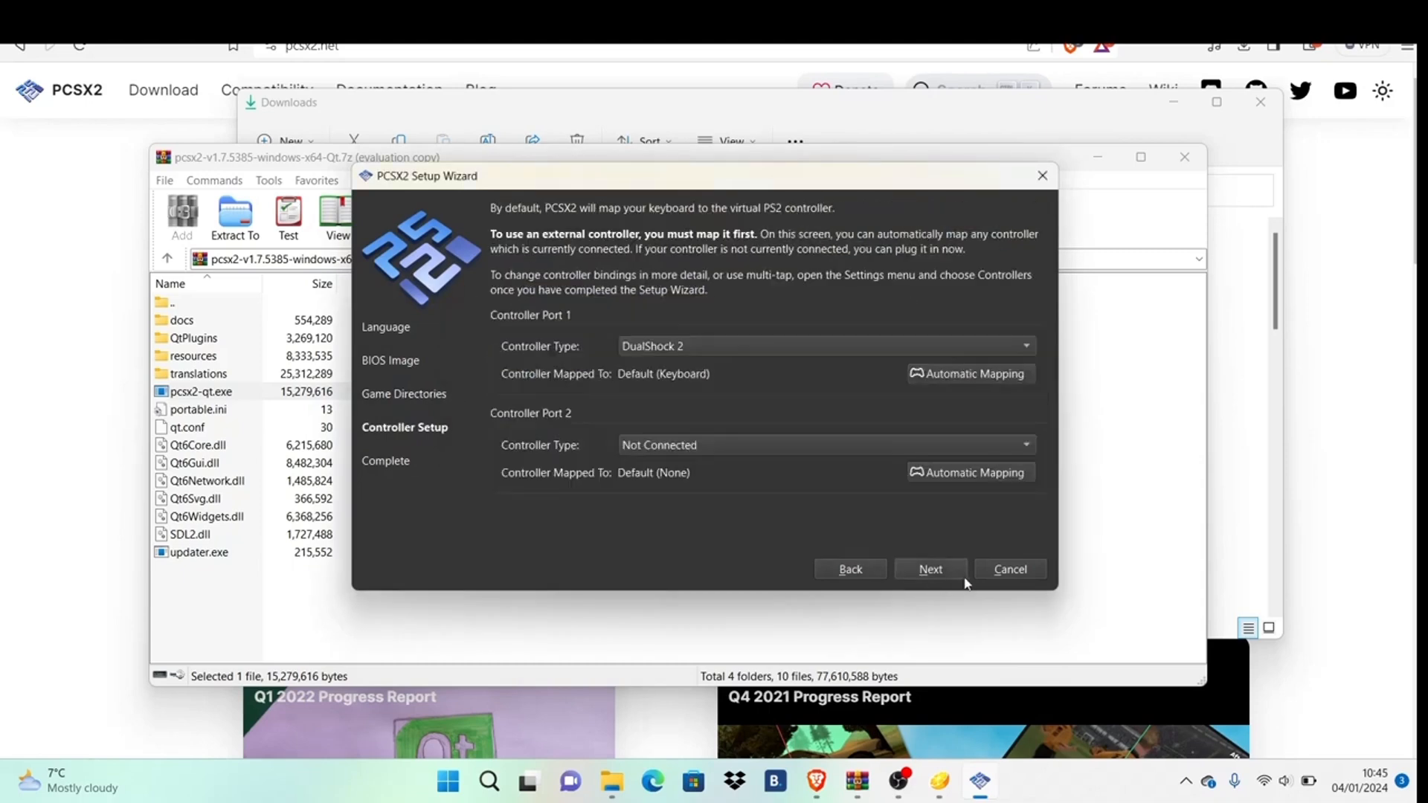
mouse_move(948, 376)
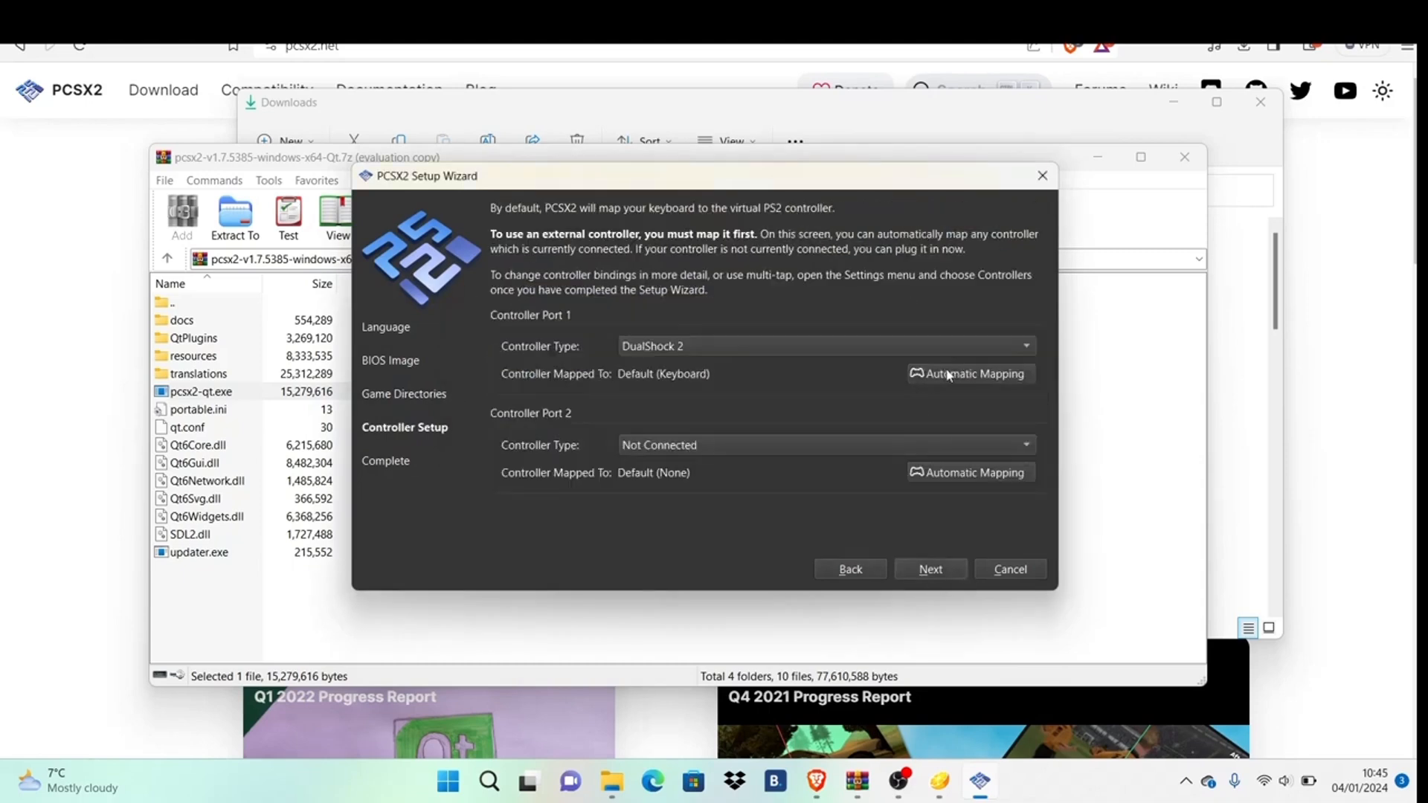
left_click(968, 373)
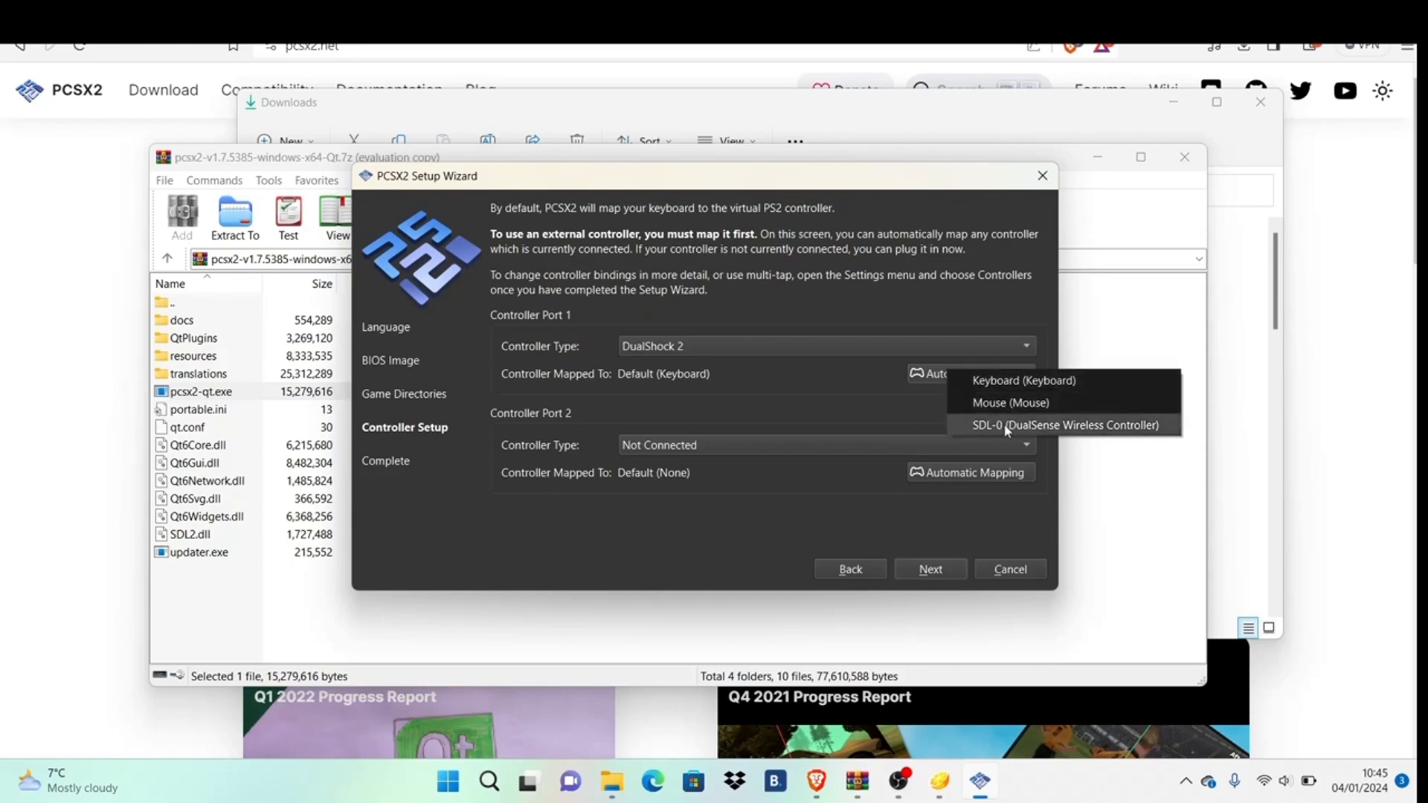
left_click(1065, 424)
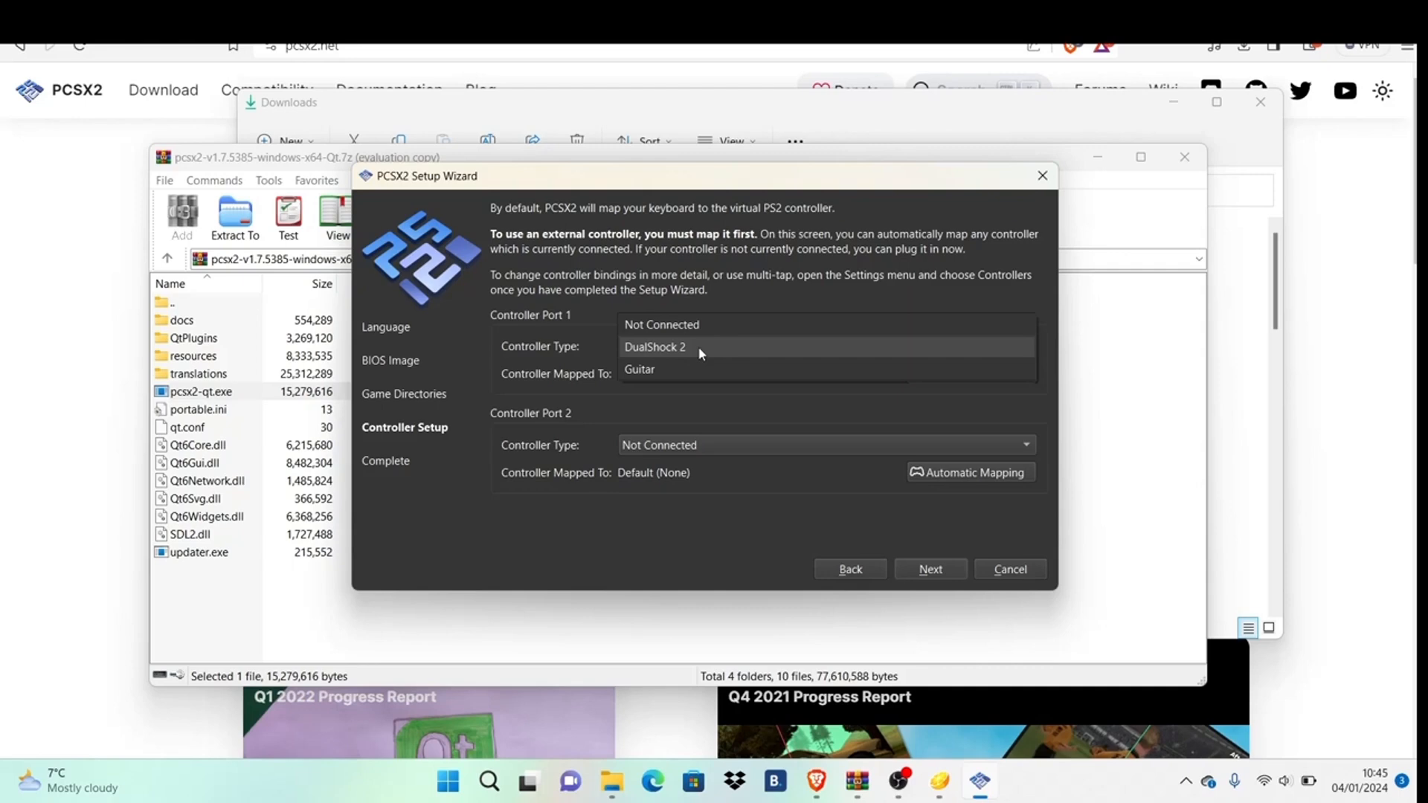
left_click(654, 347)
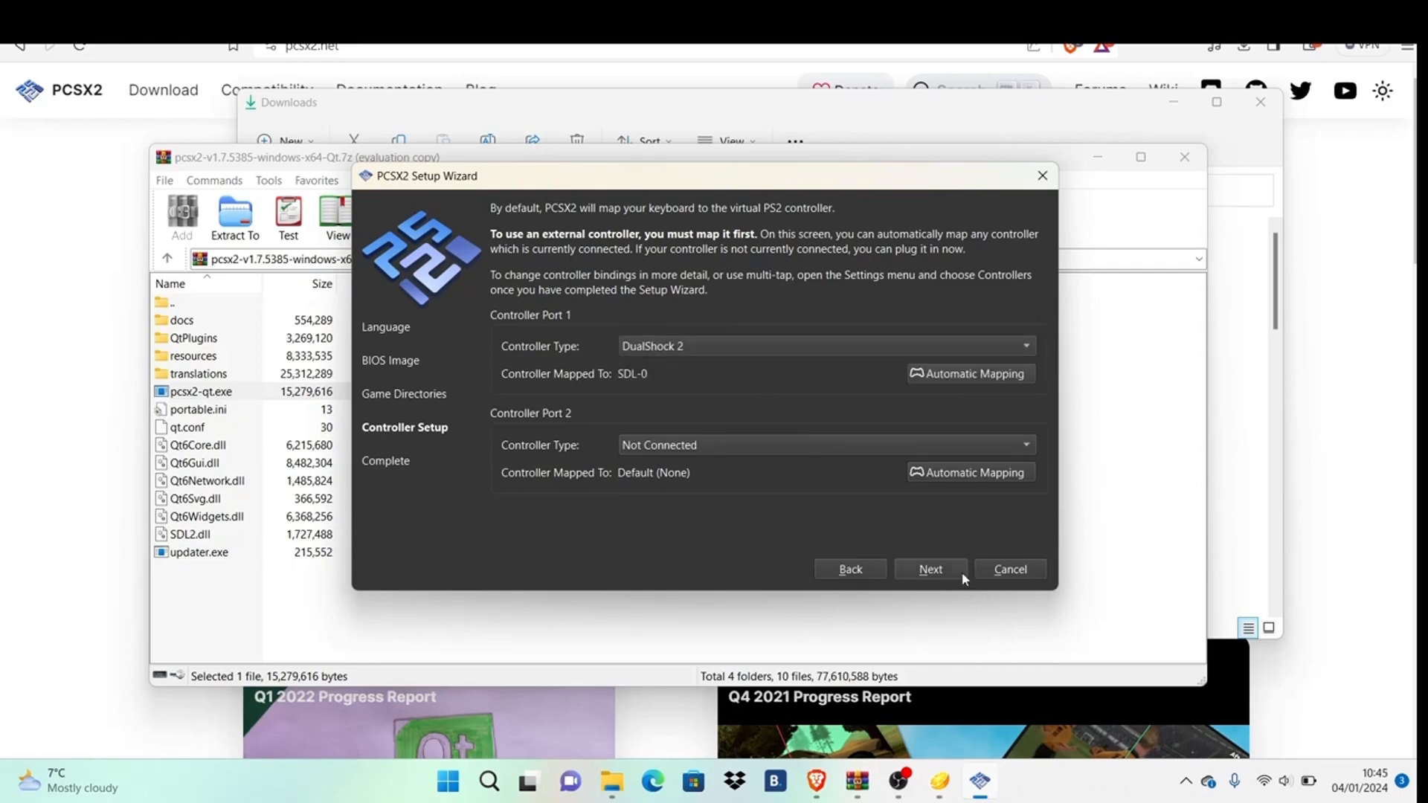
Step: Finish the setup wizard and start Harry Potter and the Chamber of Secrets
left_click(930, 568)
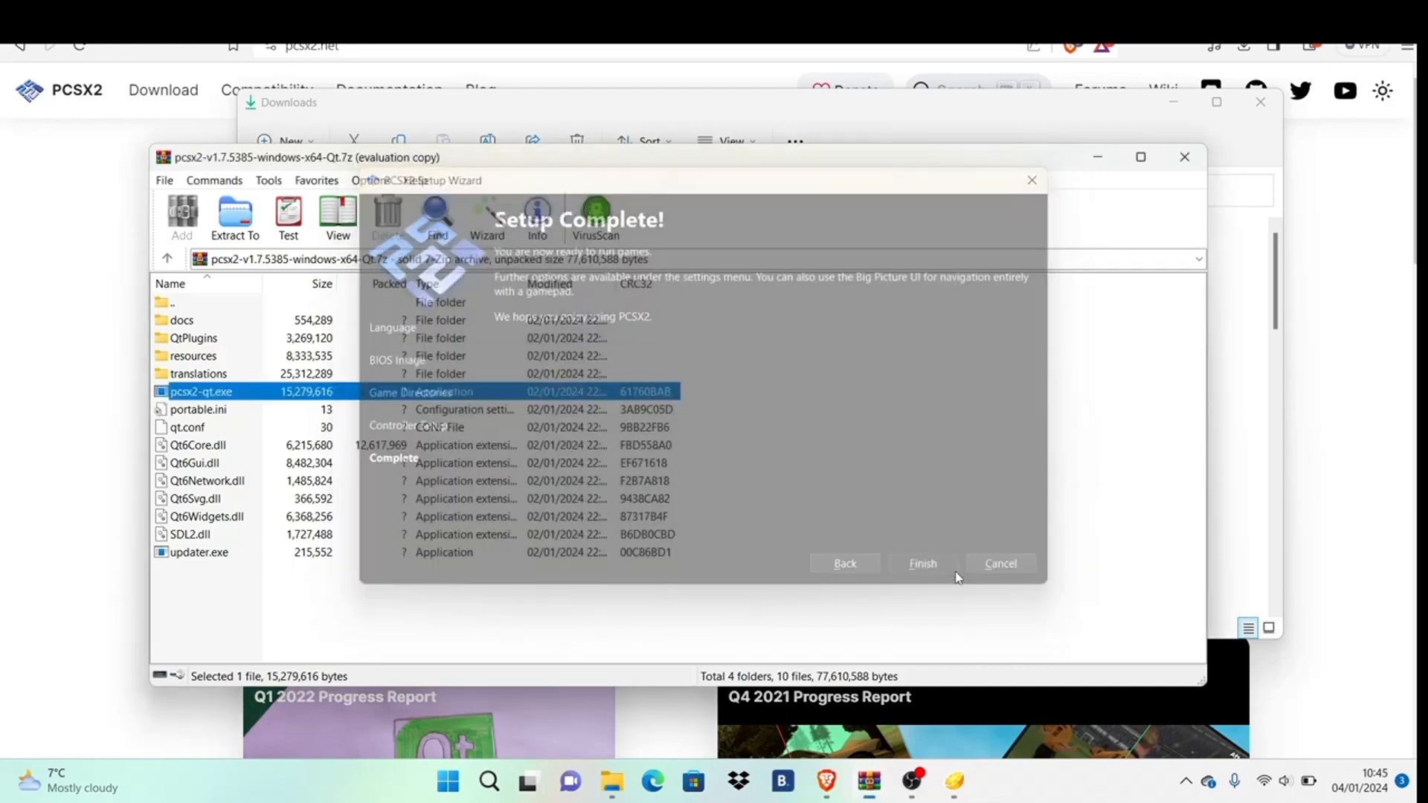
left_click(922, 562)
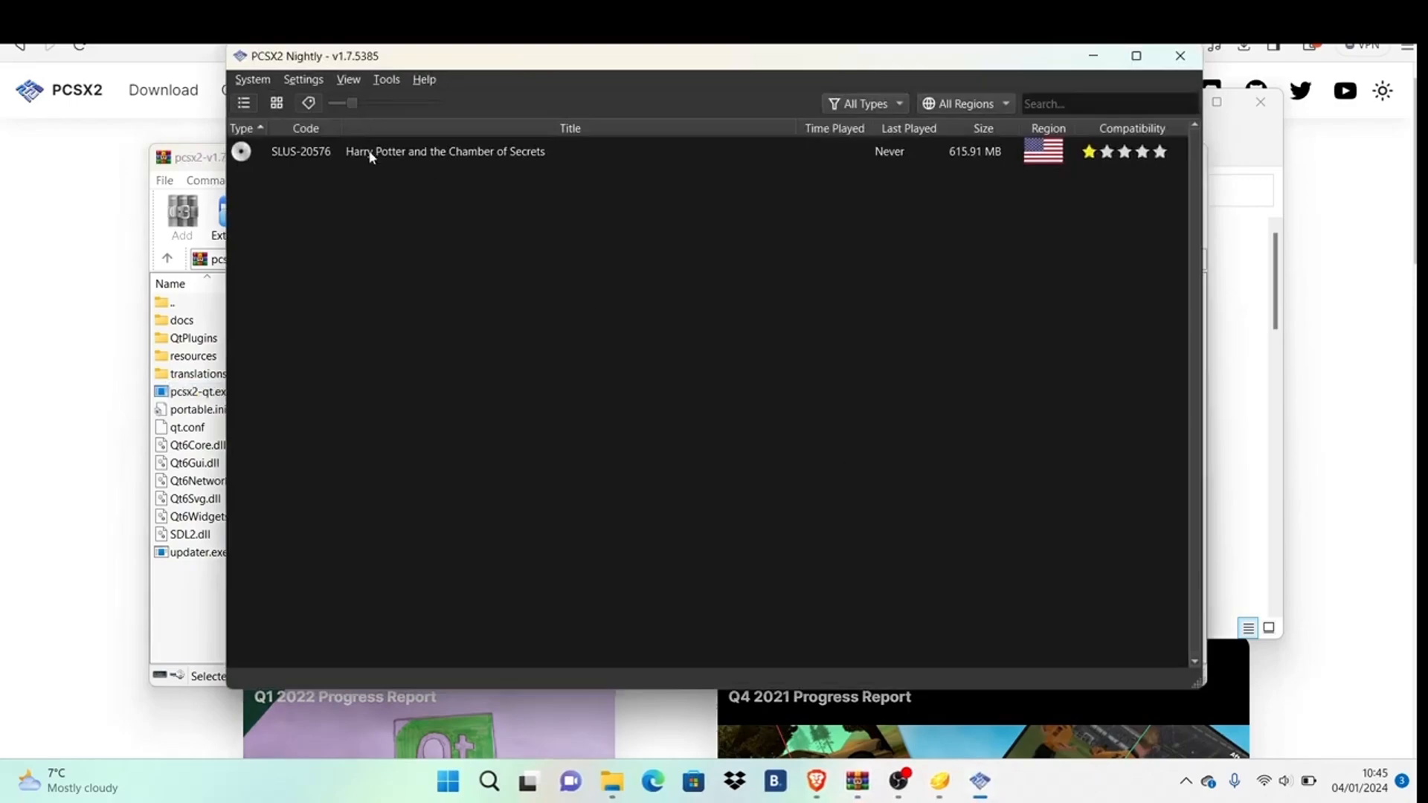
double_click(444, 152)
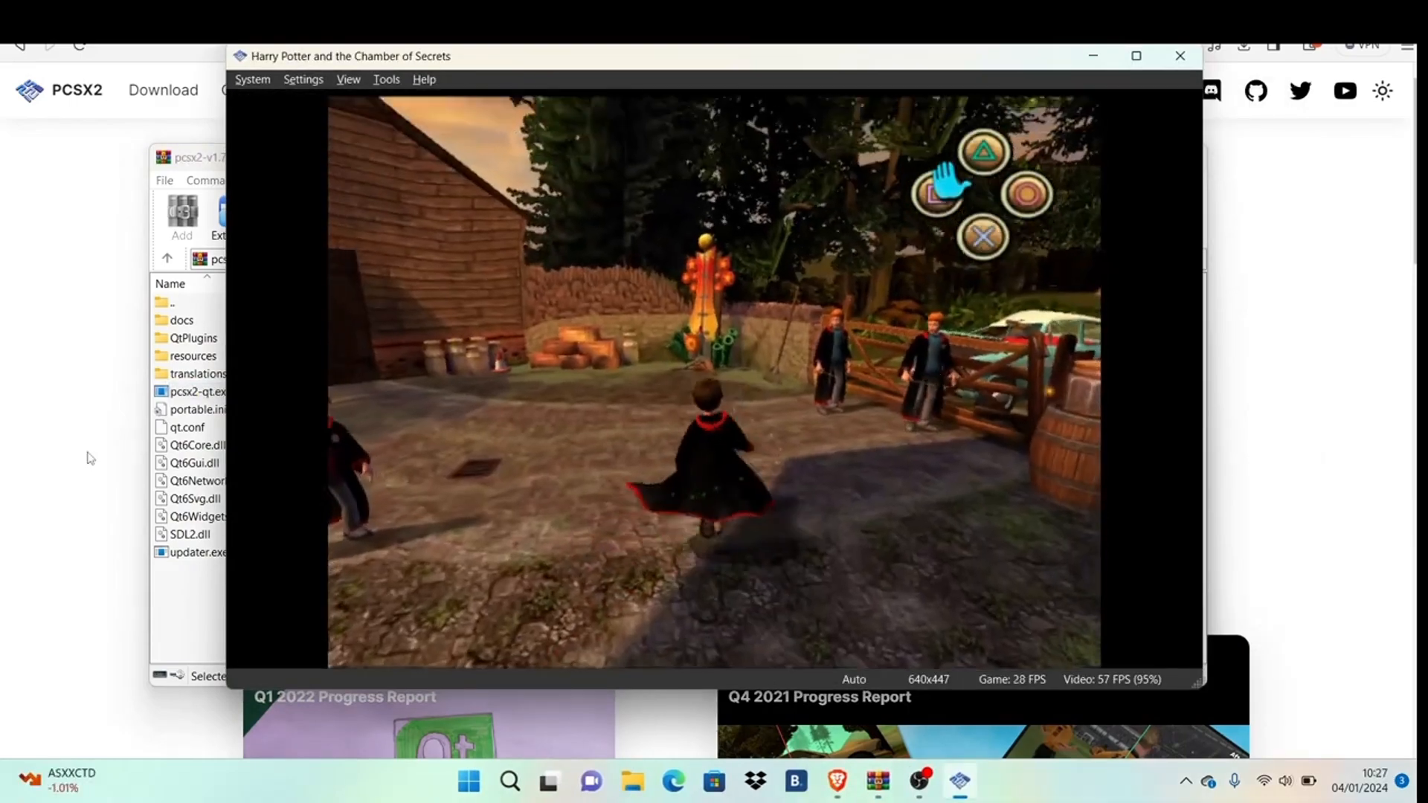